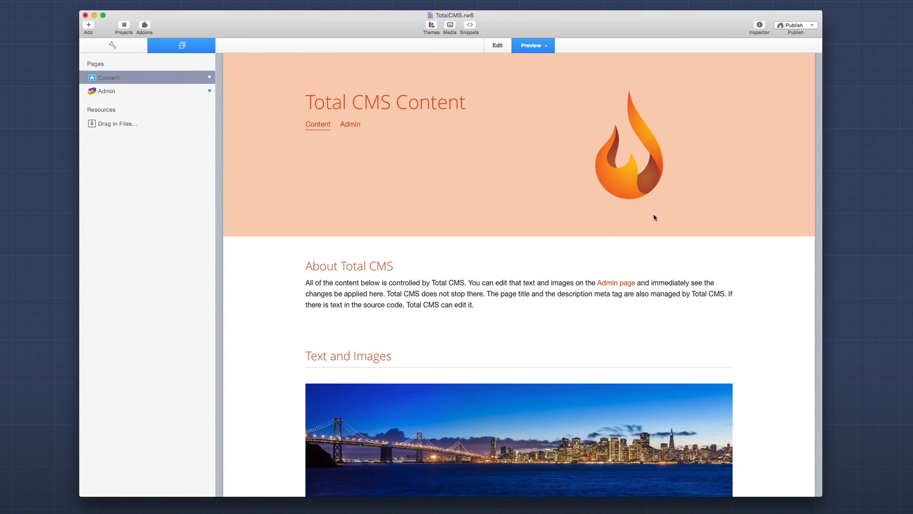
Step: Scroll through the current page preview before switching to the Admin page
{"action": "scroll", "scroll_direction": "down", "scroll_amount": 3}
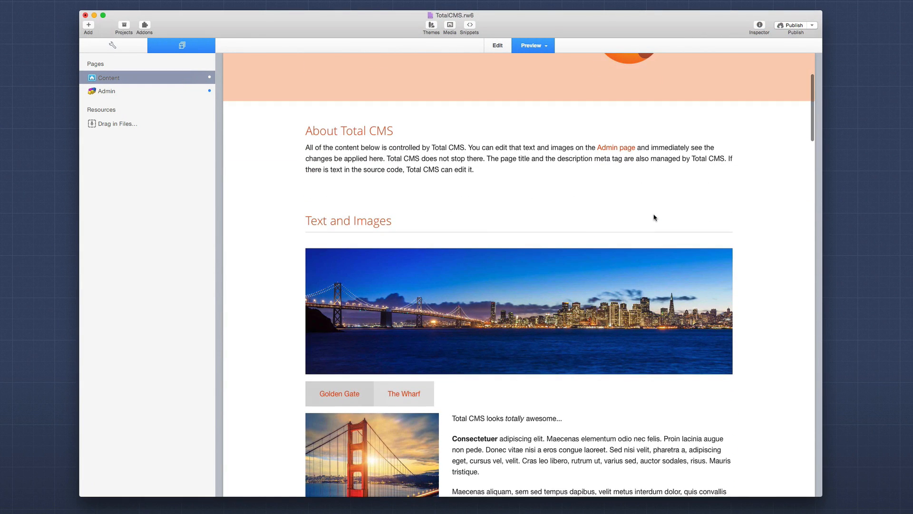
{"action": "scroll", "scroll_direction": "down", "scroll_amount": 3}
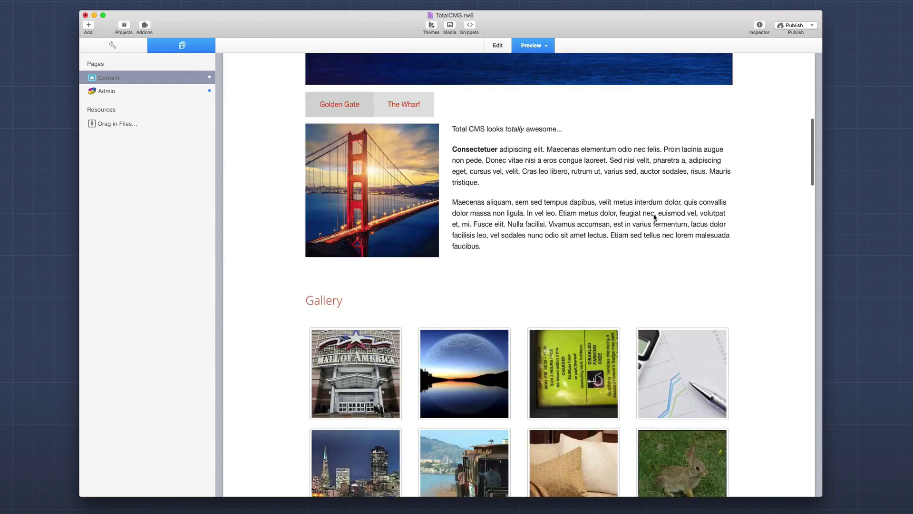
{"action": "scroll", "scroll_direction": "up", "scroll_amount": 3}
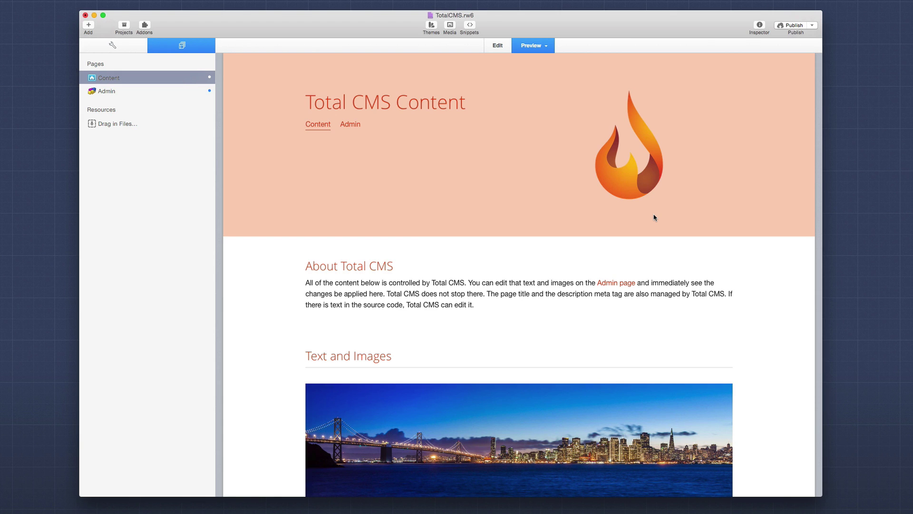
{"action": "mouse_move", "coordinate": [646, 245]}
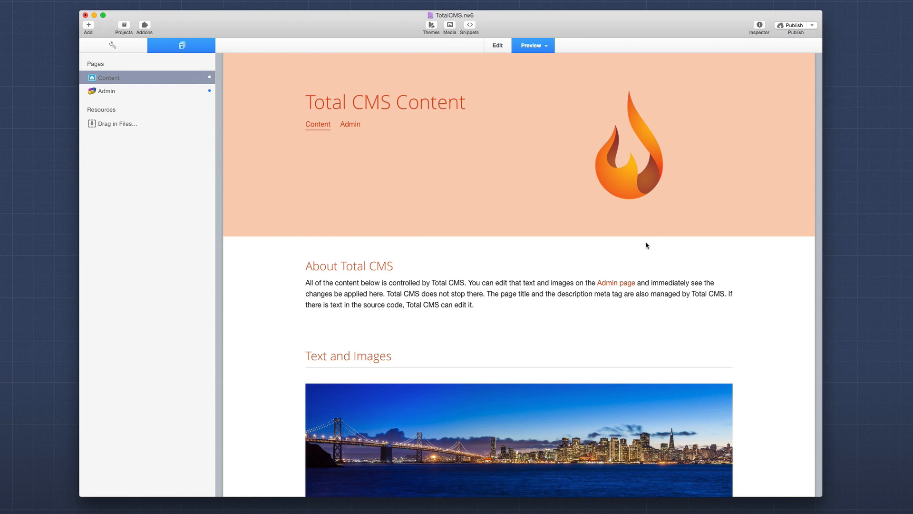
{"action": "scroll", "scroll_direction": "down", "scroll_amount": 3}
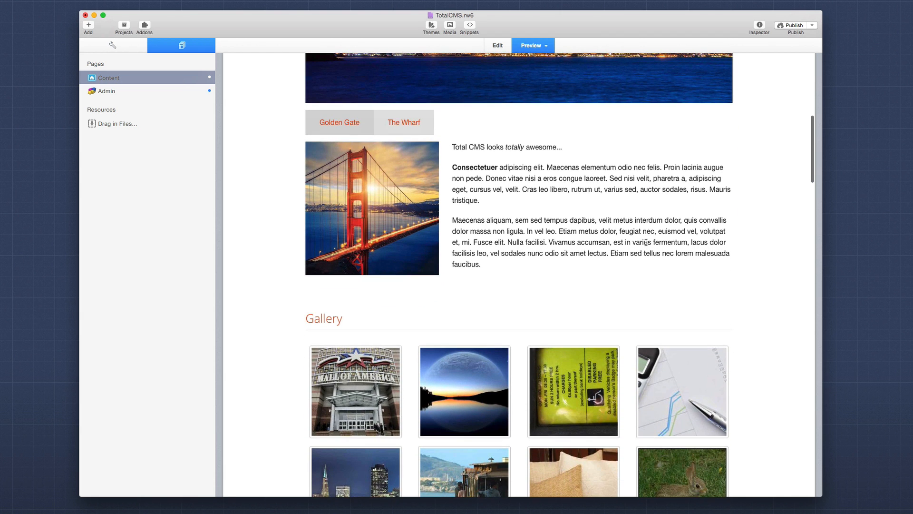
{"action": "scroll", "scroll_direction": "down", "scroll_amount": 3}
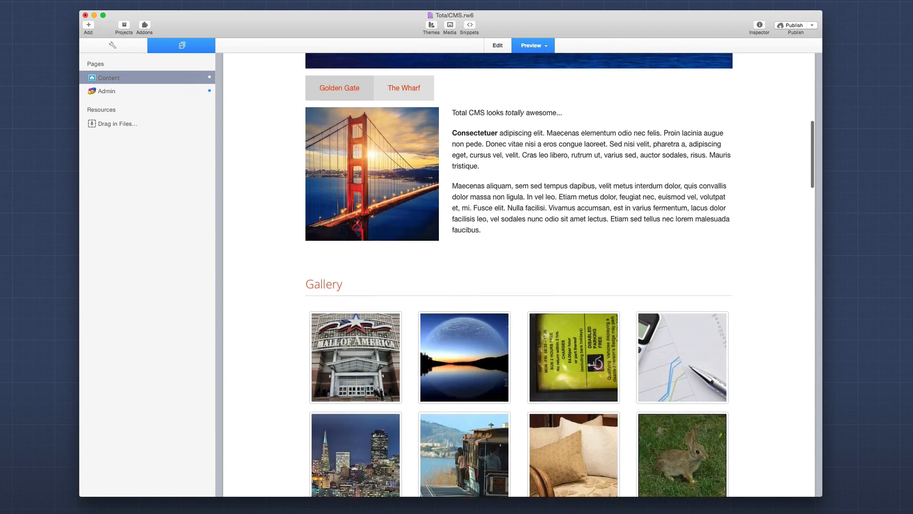
{"action": "scroll", "scroll_direction": "down", "scroll_amount": 3}
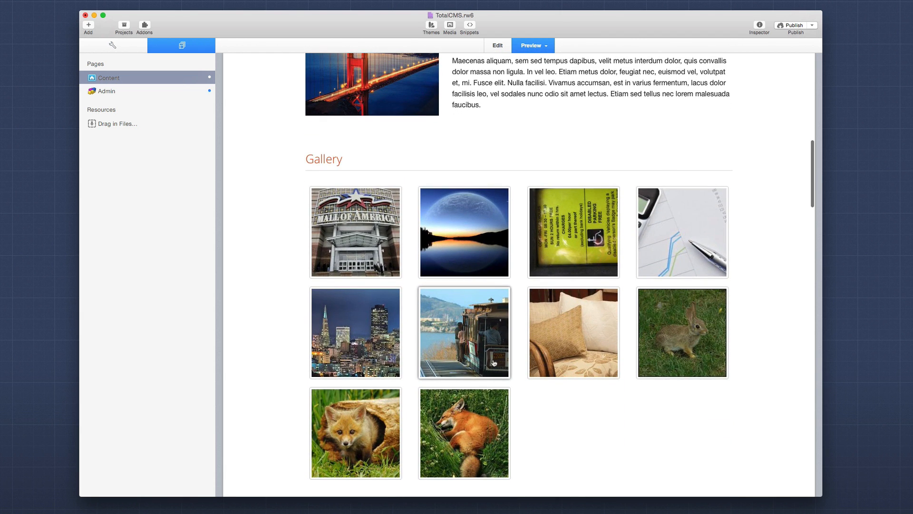
{"action": "scroll", "scroll_direction": "down", "scroll_amount": 3}
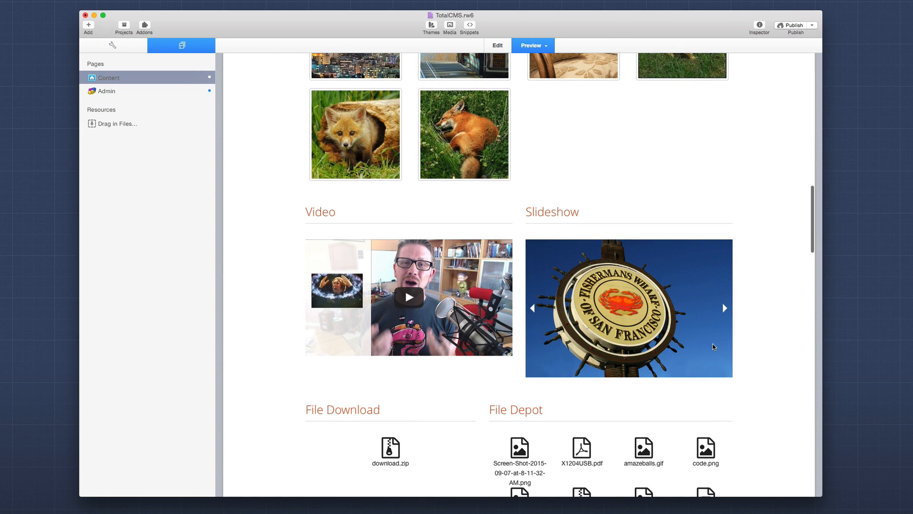
{"action": "scroll", "scroll_direction": "down", "scroll_amount": 3}
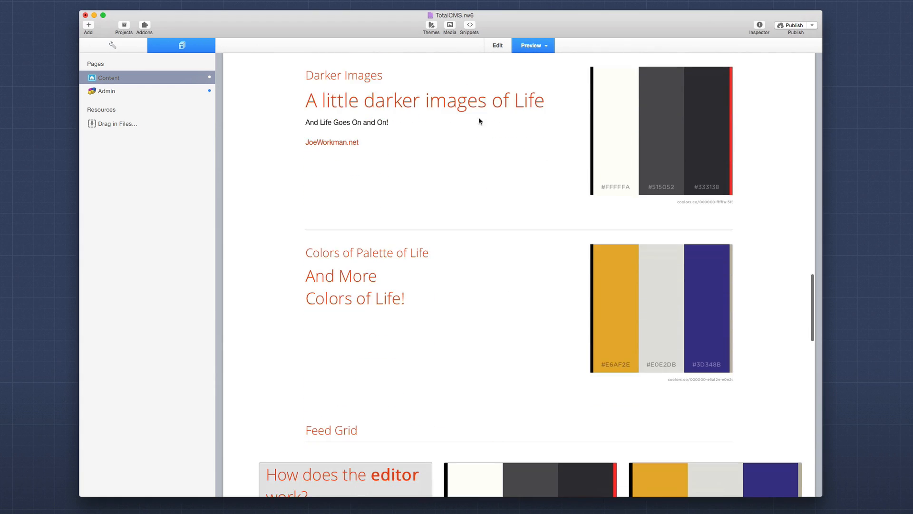
{"action": "scroll", "scroll_direction": "down", "scroll_amount": 3}
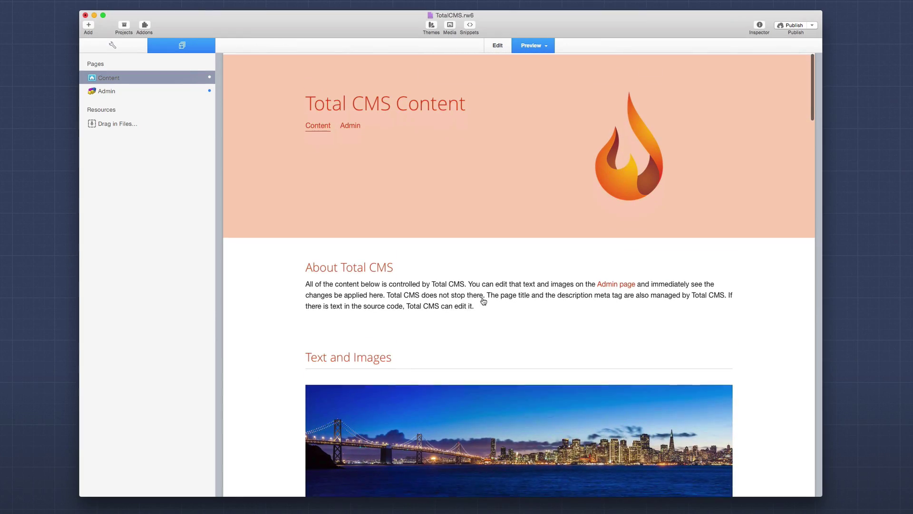
Step: Show the Admin page preview and browse down its SEO, gallery, video, feed and file sections
{"action": "left_click", "coordinate": [106, 91]}
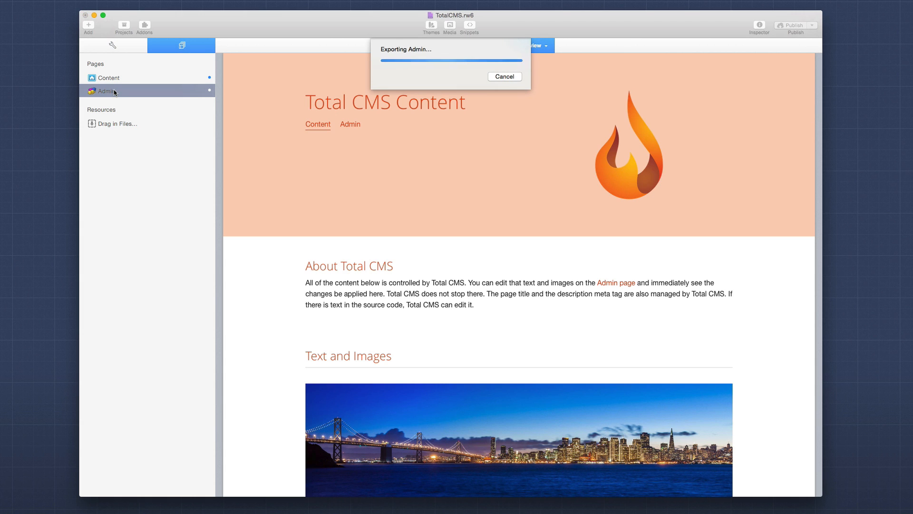
{"action": "left_click", "coordinate": [108, 91]}
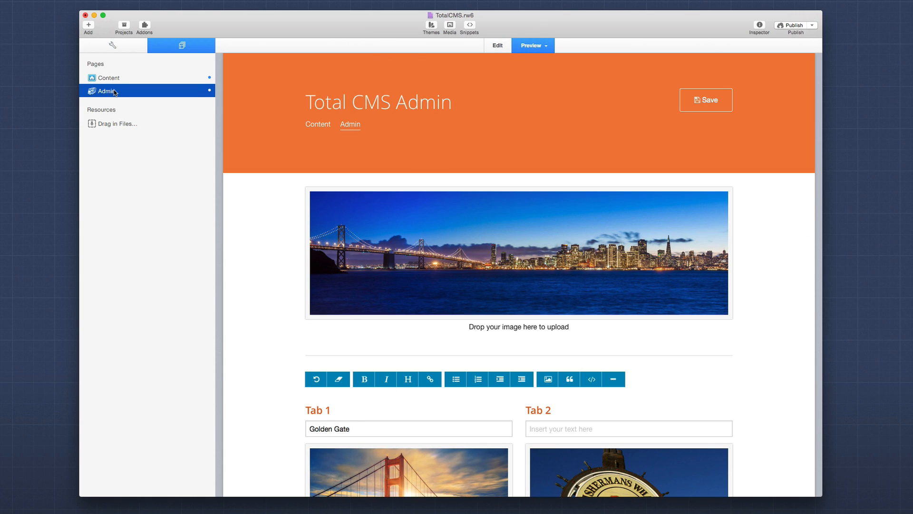
{"action": "scroll", "scroll_direction": "down", "scroll_amount": 3}
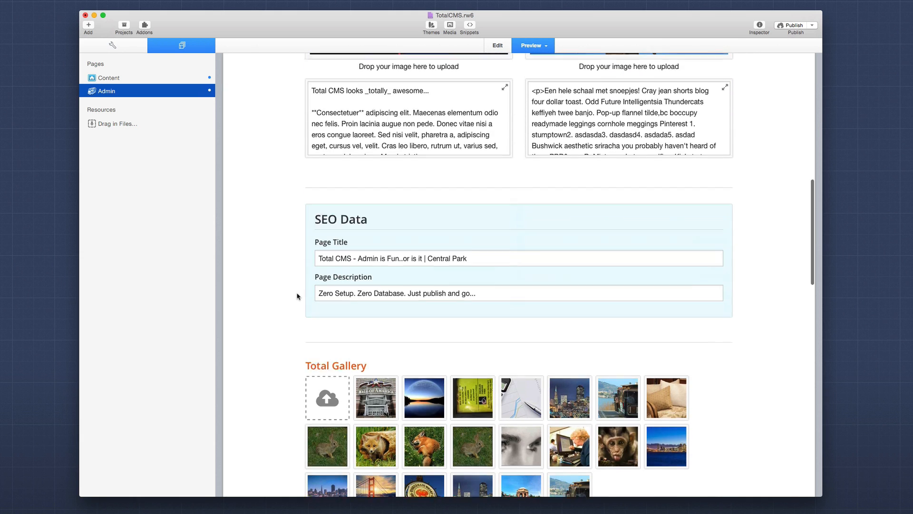
{"action": "scroll", "scroll_direction": "down", "scroll_amount": 3}
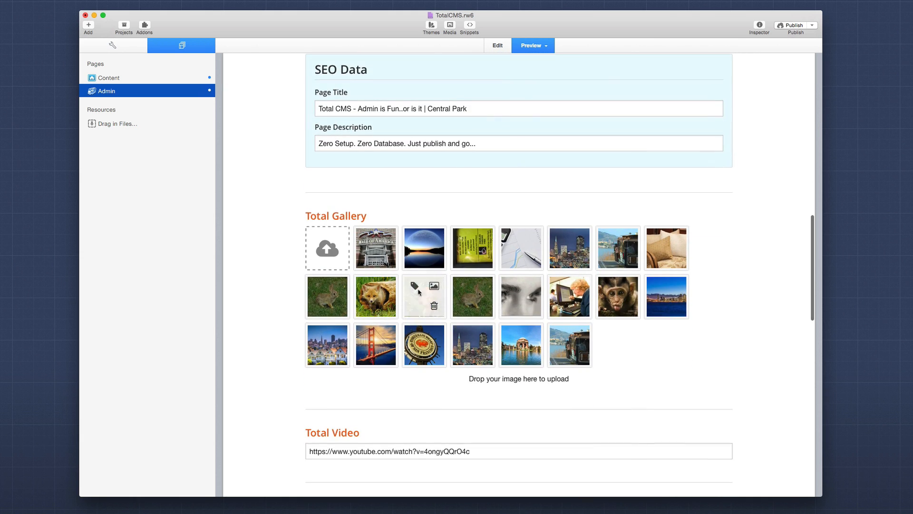
{"action": "scroll", "scroll_direction": "down", "scroll_amount": 3}
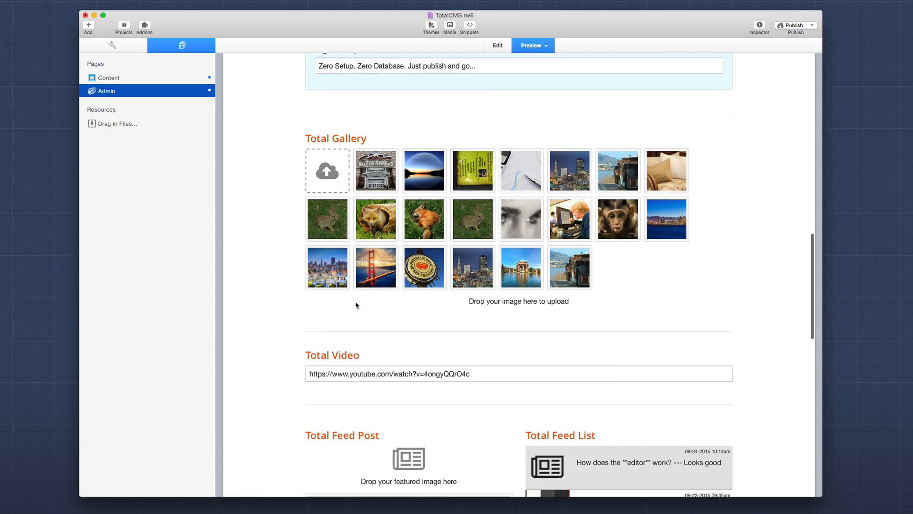
{"action": "scroll", "scroll_direction": "down", "scroll_amount": 3}
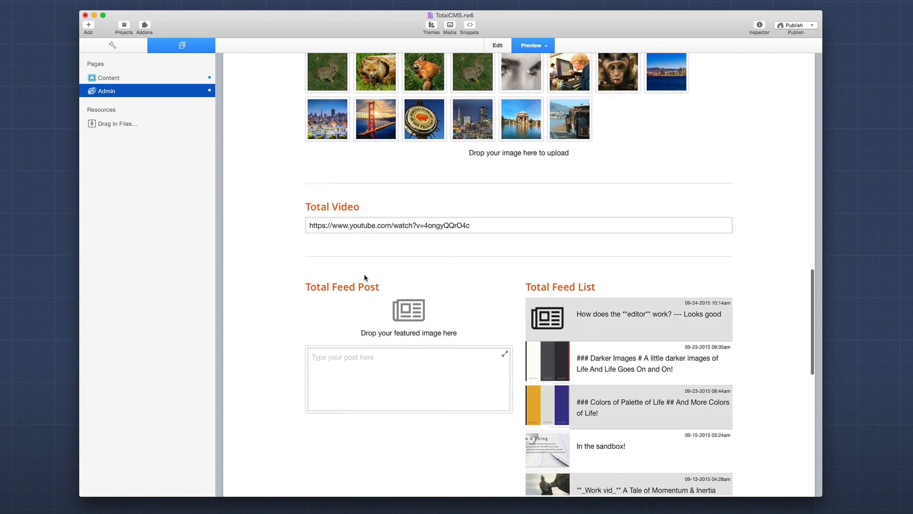
{"action": "scroll", "scroll_direction": "down", "scroll_amount": 3}
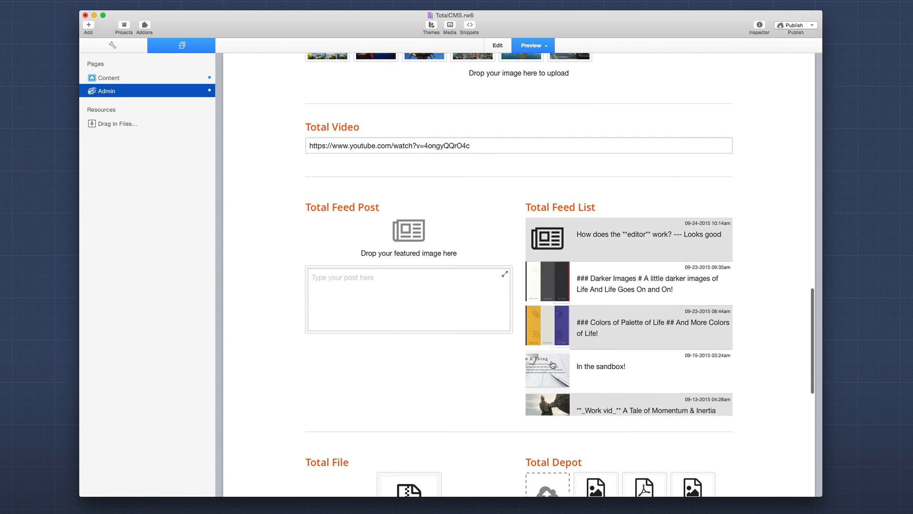
{"action": "scroll", "scroll_direction": "down", "scroll_amount": 3}
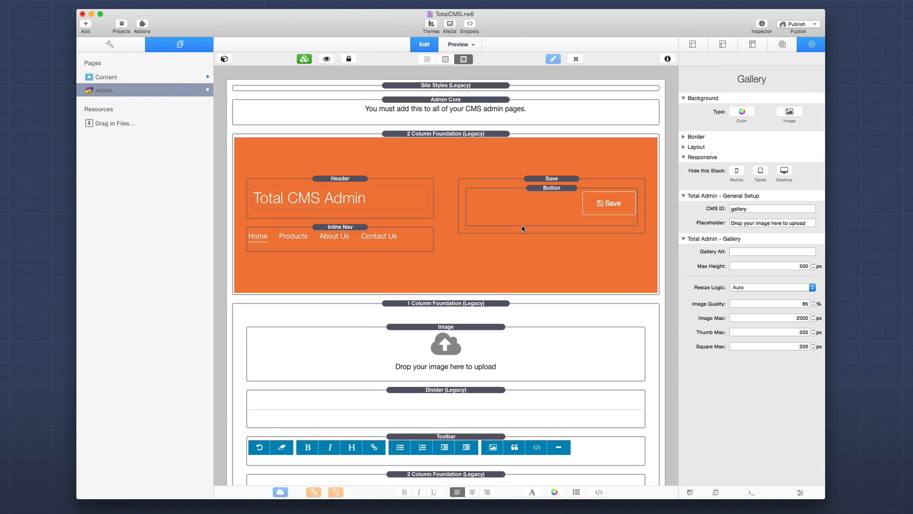
Step: Edit the Admin page and show the Gallery stack's settings with CMS ID 'gallery'
{"action": "scroll", "scroll_direction": "down", "scroll_amount": 3}
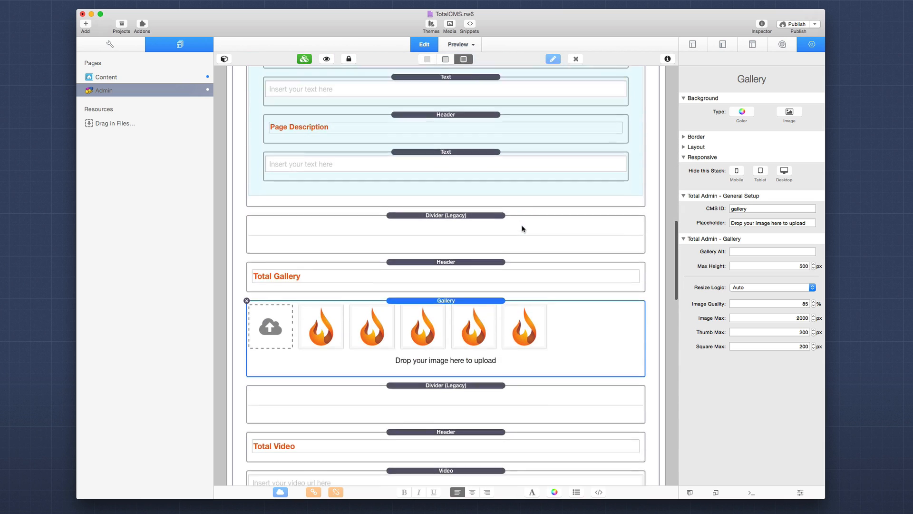
{"action": "scroll", "scroll_direction": "down", "scroll_amount": 3}
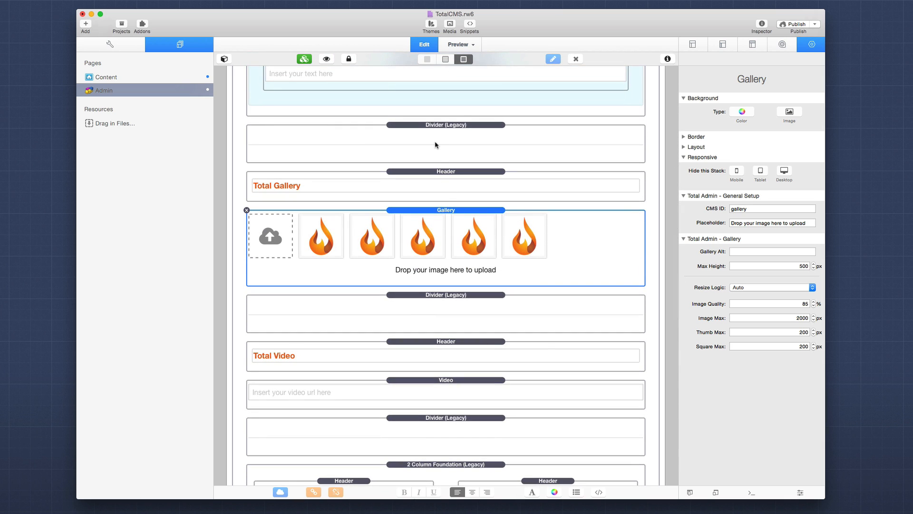
{"action": "scroll", "scroll_direction": "down", "scroll_amount": 3}
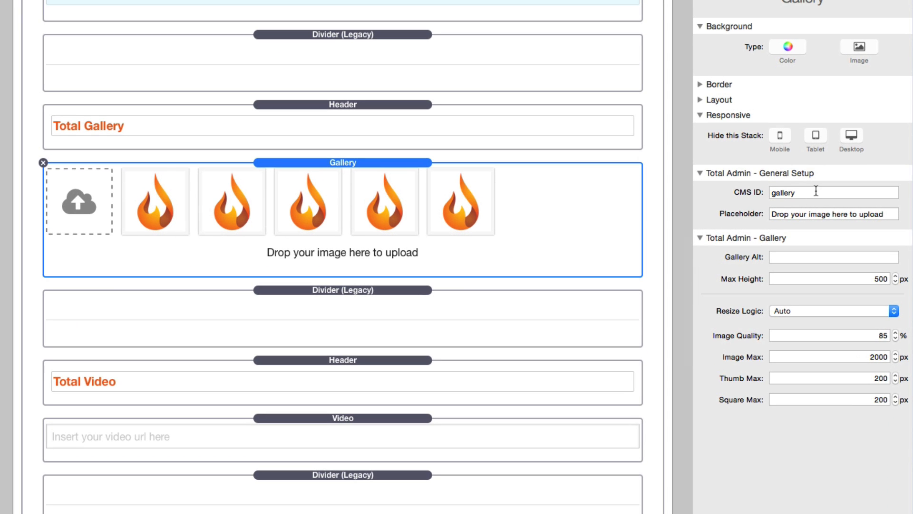
{"action": "left_click", "coordinate": [833, 193]}
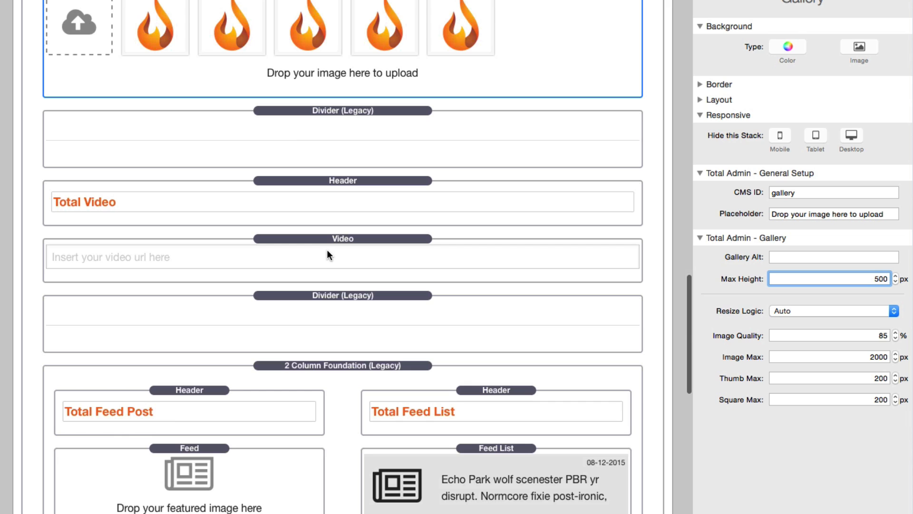
Step: Show the Video stack's Total Admin settings with CMS ID 'video'
{"action": "left_click", "coordinate": [342, 239]}
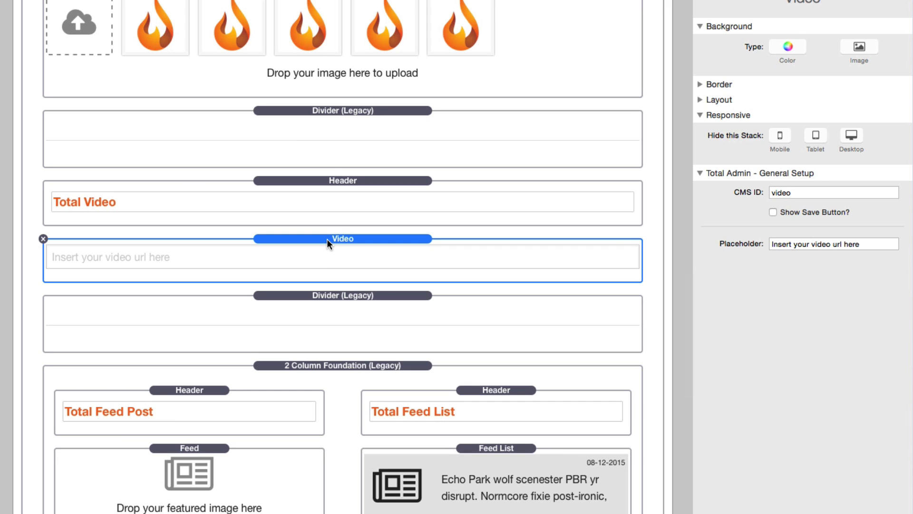
{"action": "mouse_move", "coordinate": [324, 243]}
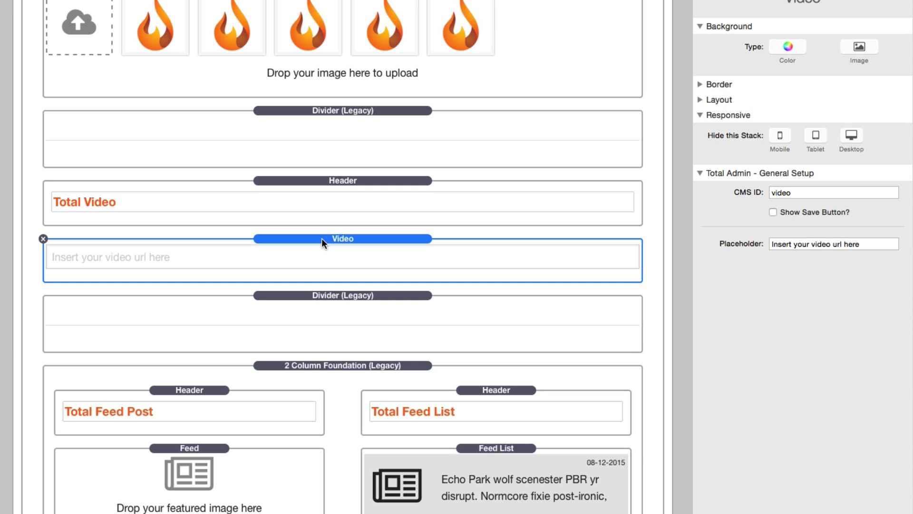
{"action": "mouse_move", "coordinate": [813, 199]}
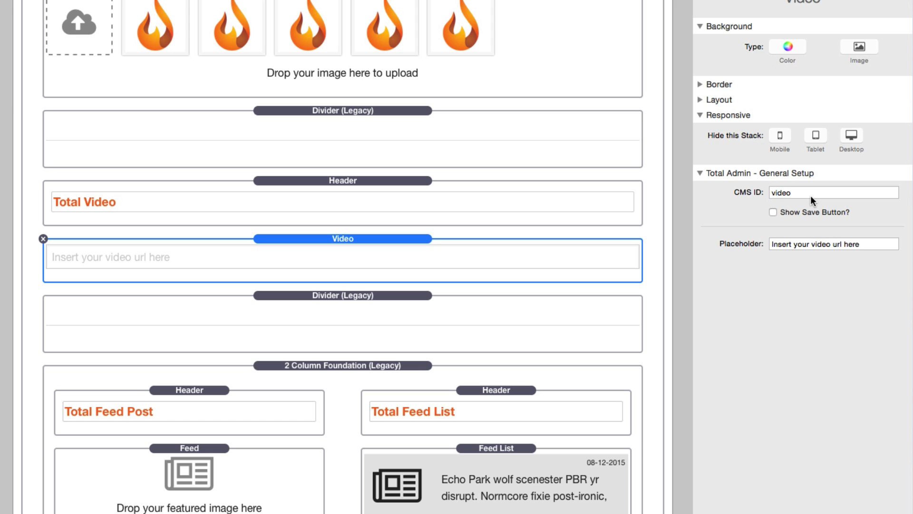
{"action": "mouse_move", "coordinate": [814, 200]}
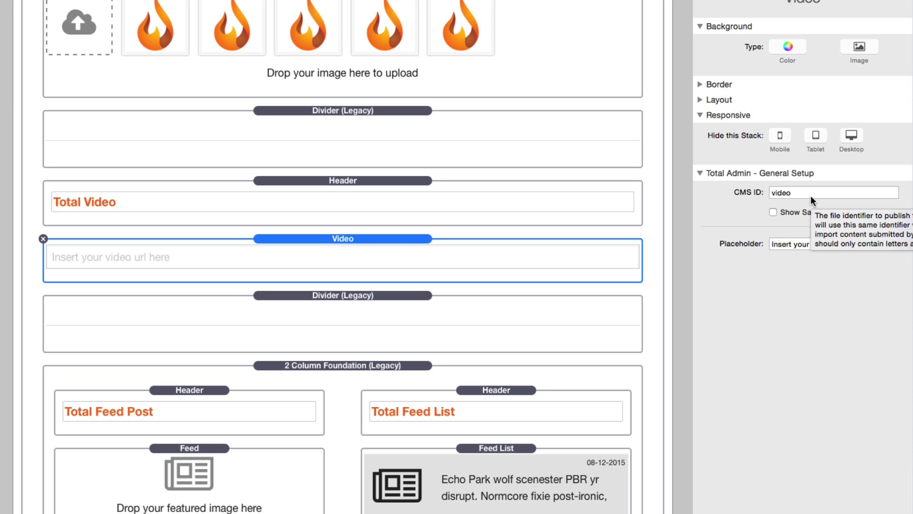
{"action": "scroll", "scroll_direction": "down", "scroll_amount": 3}
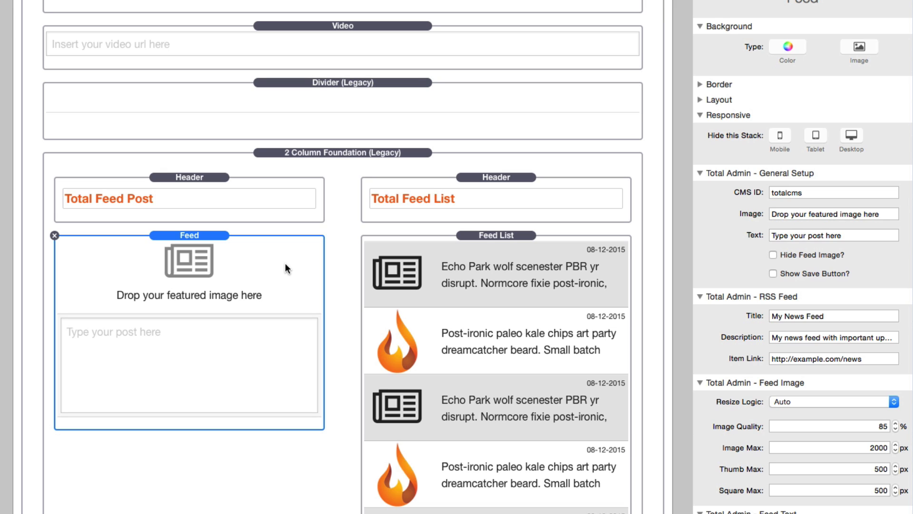
{"action": "mouse_move", "coordinate": [196, 251]}
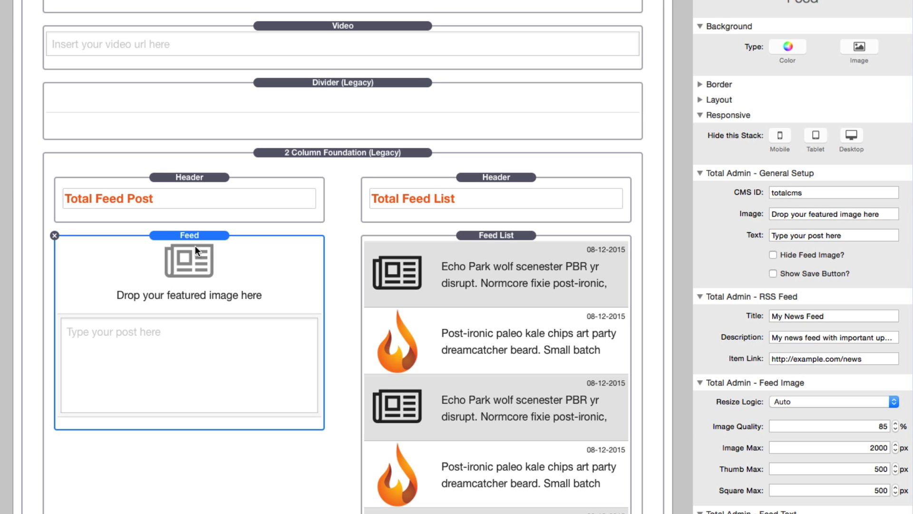
{"action": "mouse_move", "coordinate": [221, 257]}
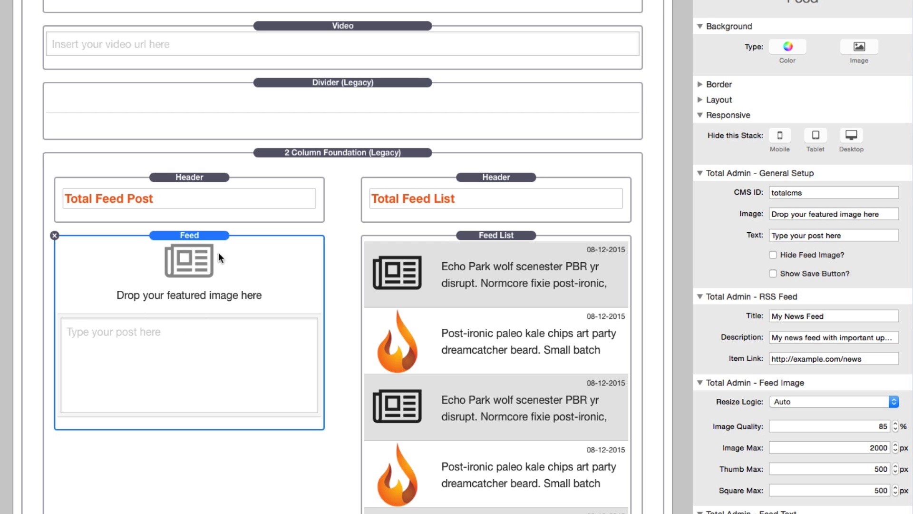
{"action": "mouse_move", "coordinate": [139, 314]}
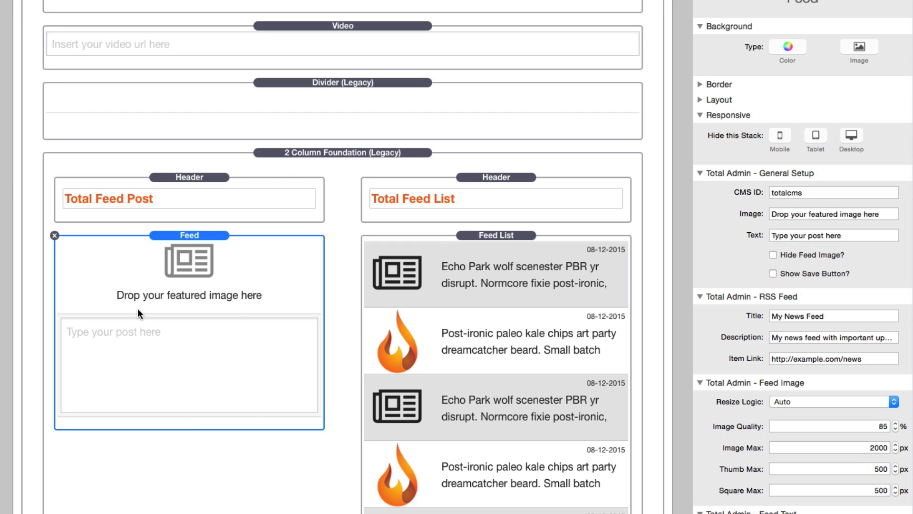
{"action": "mouse_move", "coordinate": [176, 264]}
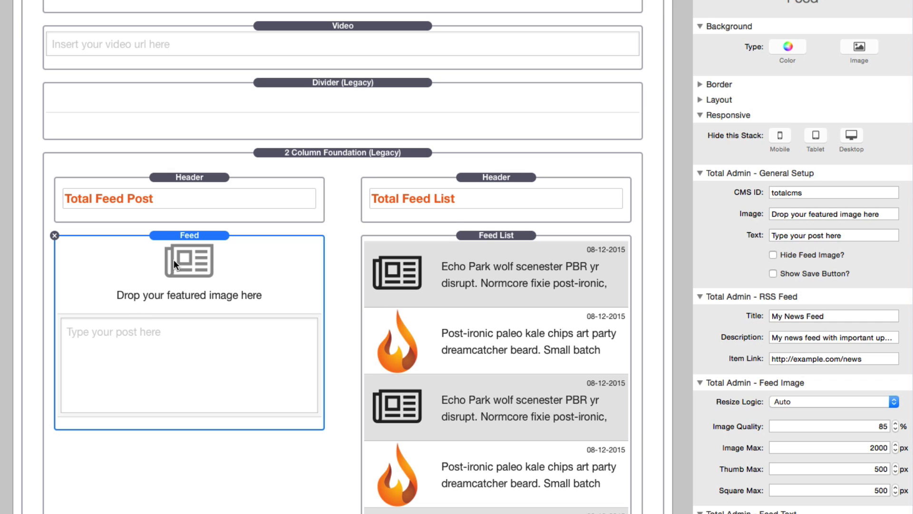
{"action": "mouse_move", "coordinate": [179, 343]}
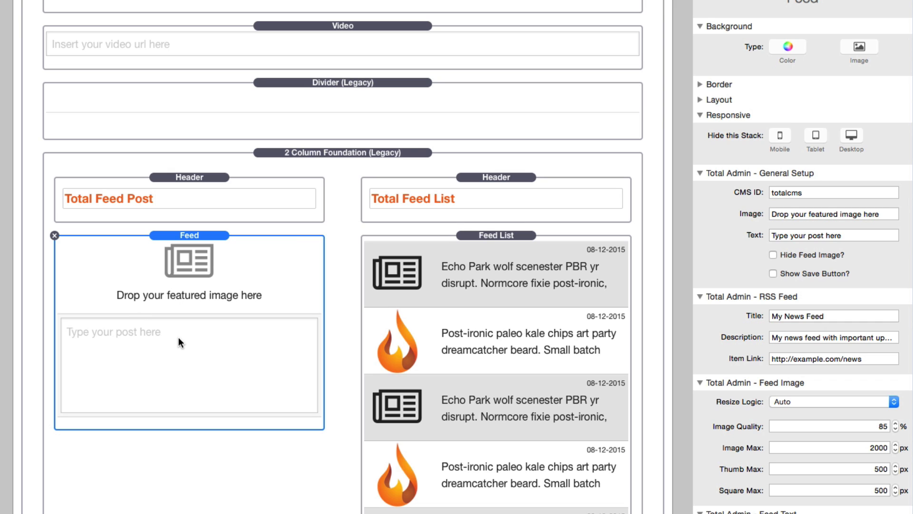
{"action": "mouse_move", "coordinate": [495, 262]}
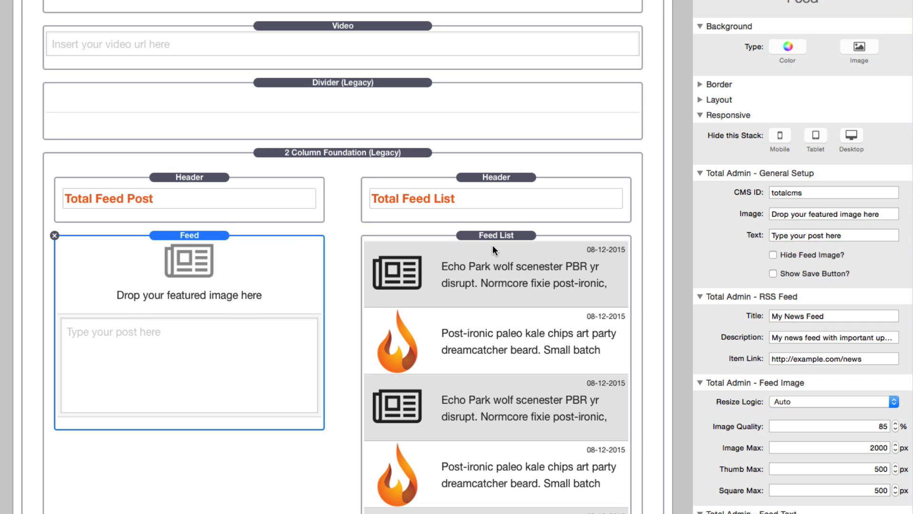
Step: Compare the Feed and Feed List stacks, both using CMS ID 'totalcms'
{"action": "left_click", "coordinate": [497, 236]}
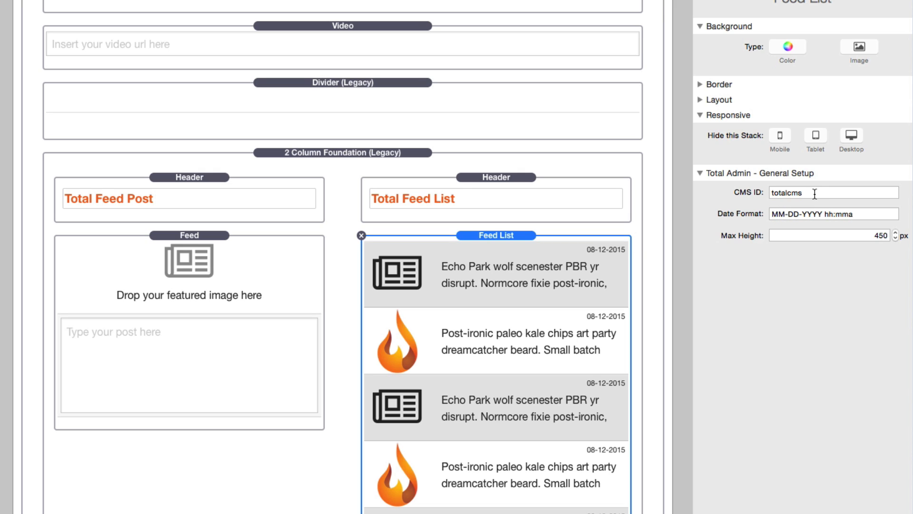
{"action": "mouse_move", "coordinate": [814, 192]}
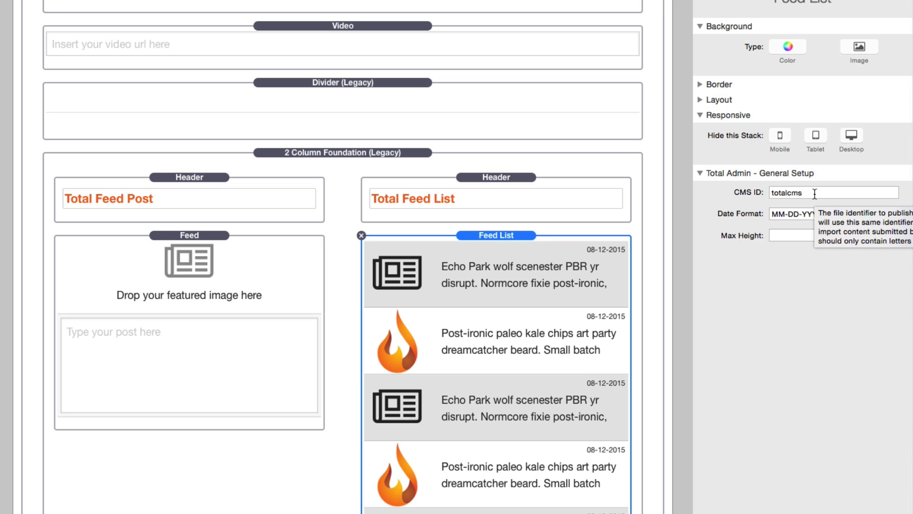
{"action": "left_click", "coordinate": [190, 235]}
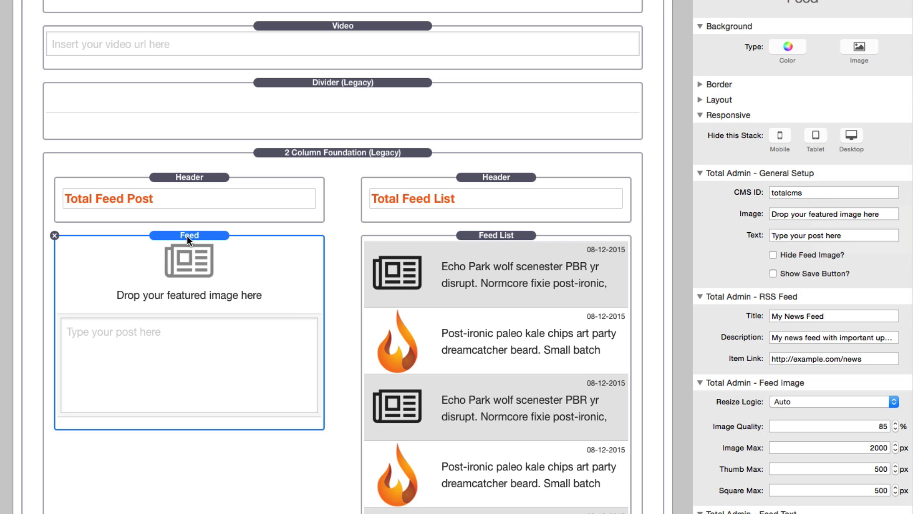
{"action": "mouse_move", "coordinate": [805, 201]}
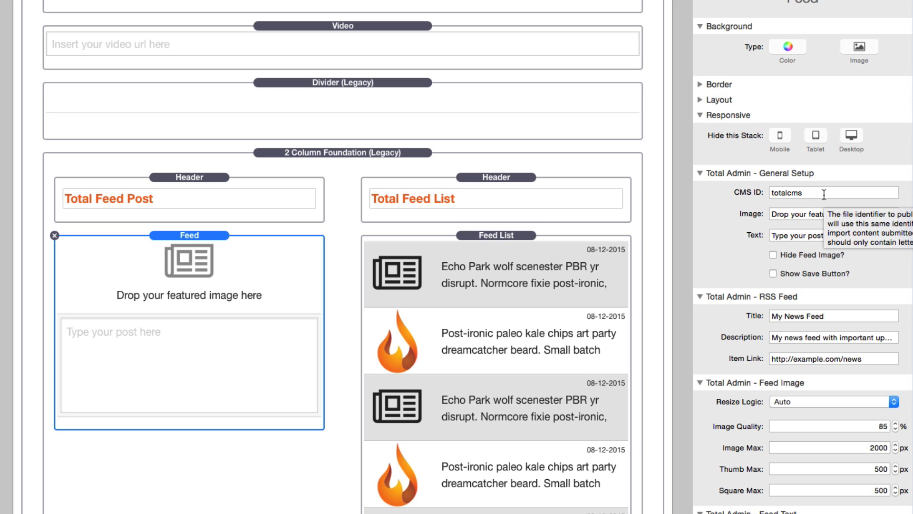
{"action": "left_click", "coordinate": [496, 234]}
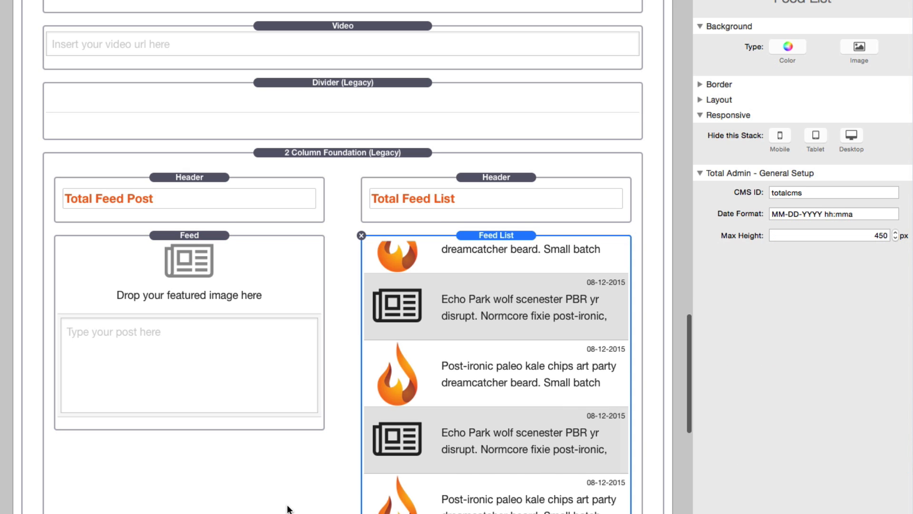
{"action": "scroll", "scroll_direction": "down", "scroll_amount": 3}
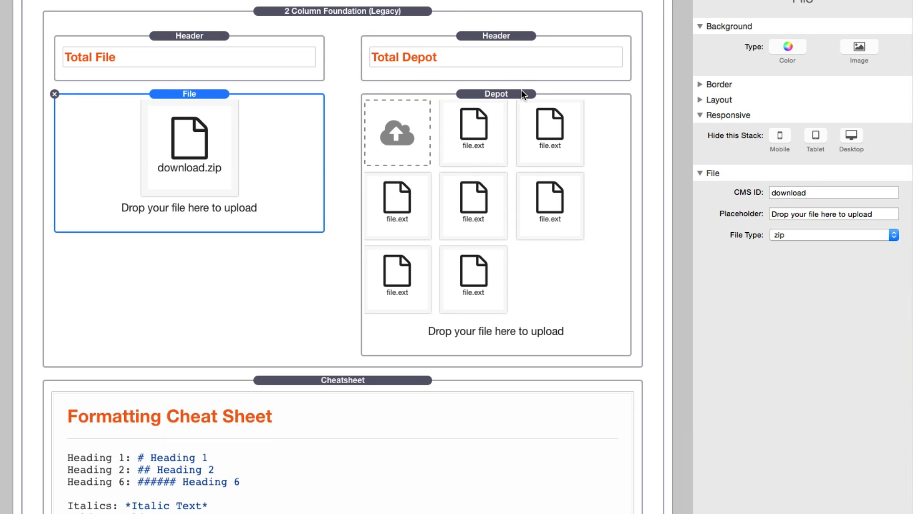
Step: Preview the Admin gallery and view a photo's full, thumbnail and square image paths, then dismiss them
{"action": "left_click", "coordinate": [497, 94]}
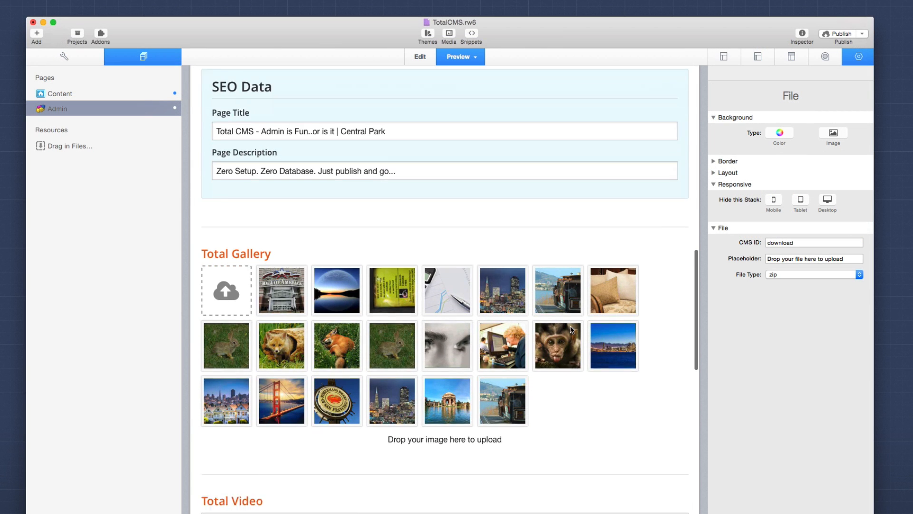
{"action": "scroll", "scroll_direction": "down", "scroll_amount": 3}
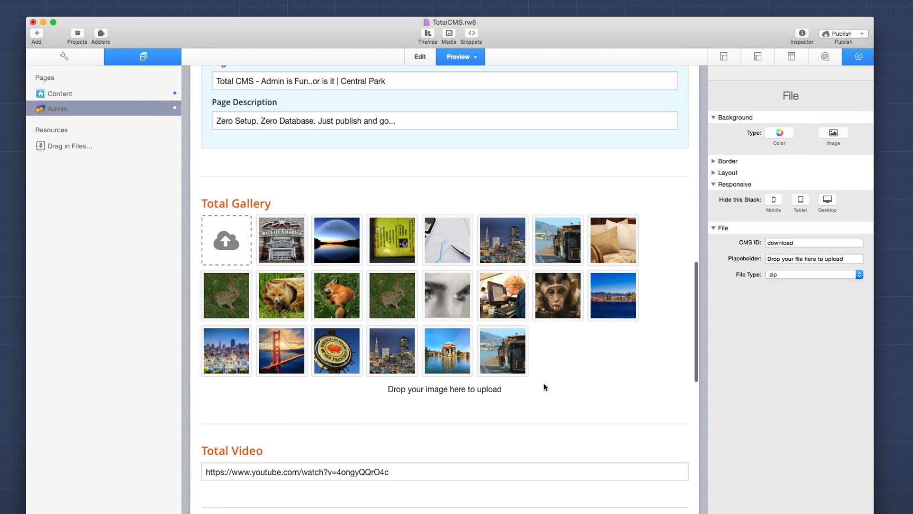
{"action": "mouse_move", "coordinate": [284, 254]}
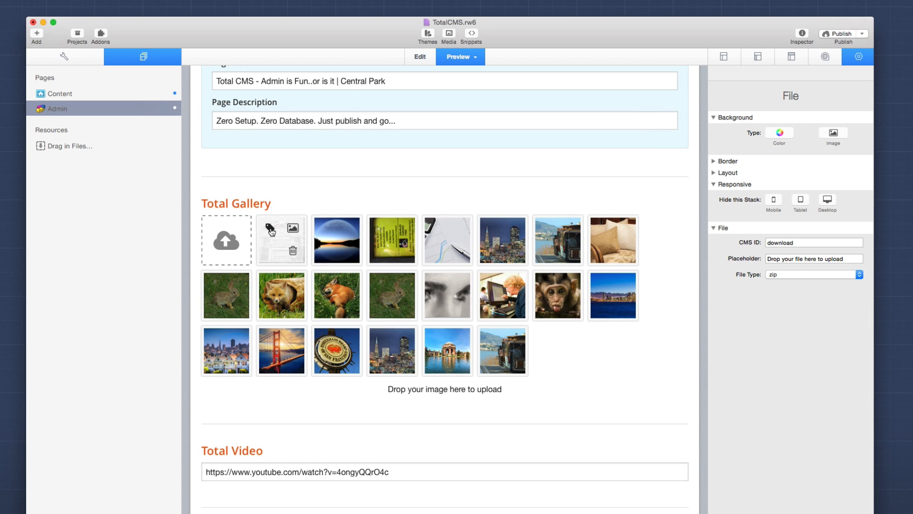
{"action": "left_click", "coordinate": [281, 228]}
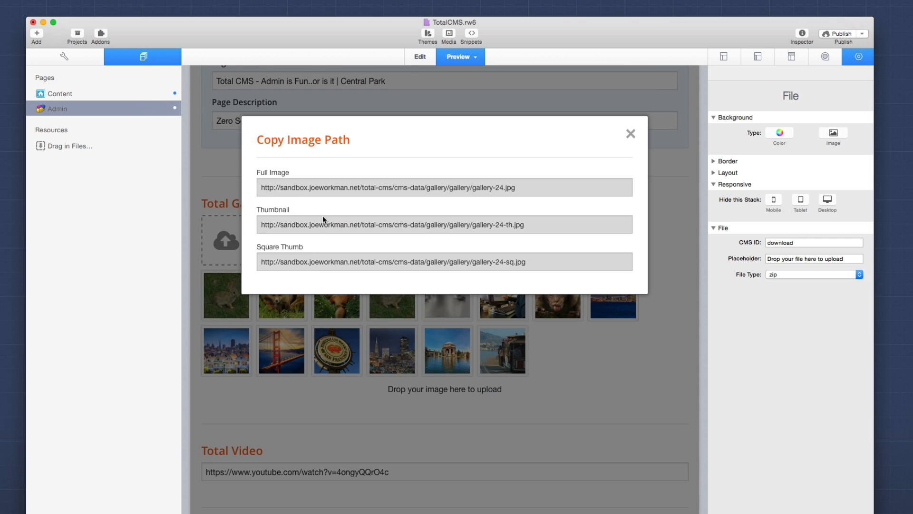
{"action": "left_click", "coordinate": [631, 133]}
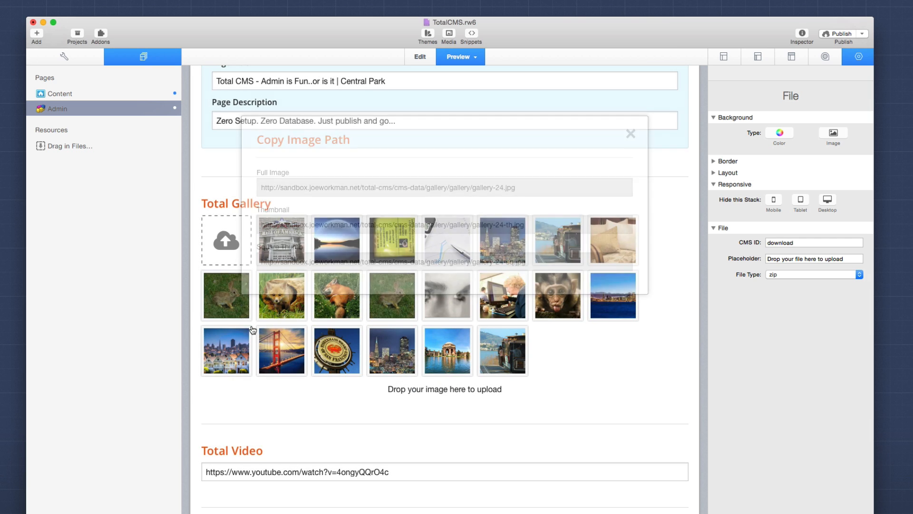
{"action": "left_click", "coordinate": [631, 133]}
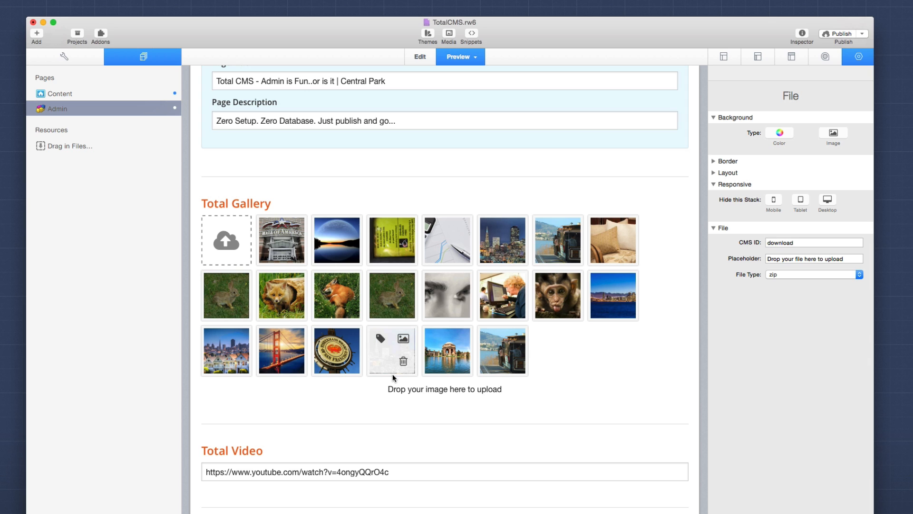
{"action": "scroll", "scroll_direction": "down", "scroll_amount": 3}
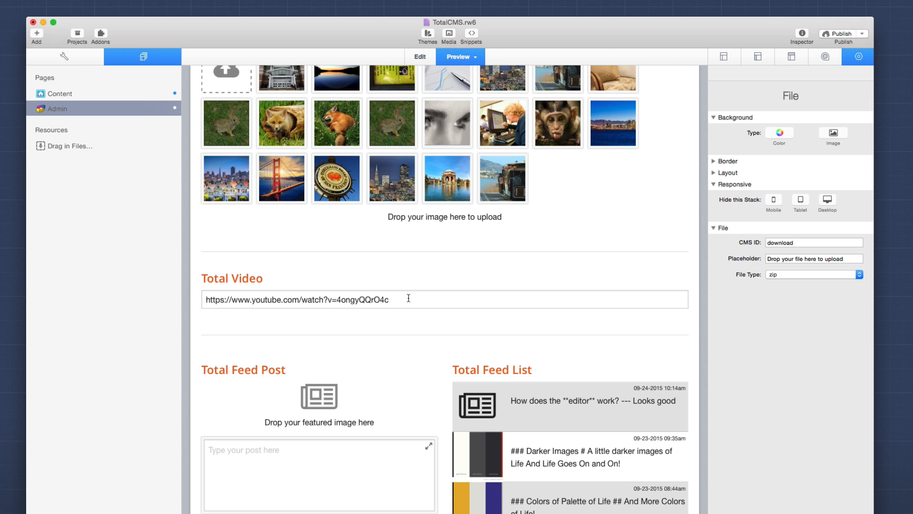
Step: Browse the preview past Total Video and the feed sections down to the File and Depot uploads
{"action": "scroll", "scroll_direction": "down", "scroll_amount": 3}
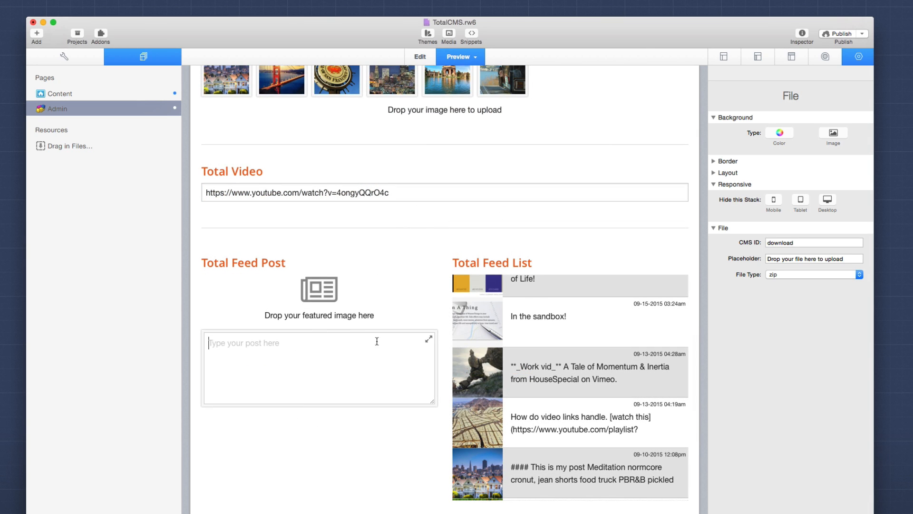
{"action": "mouse_move", "coordinate": [342, 375]}
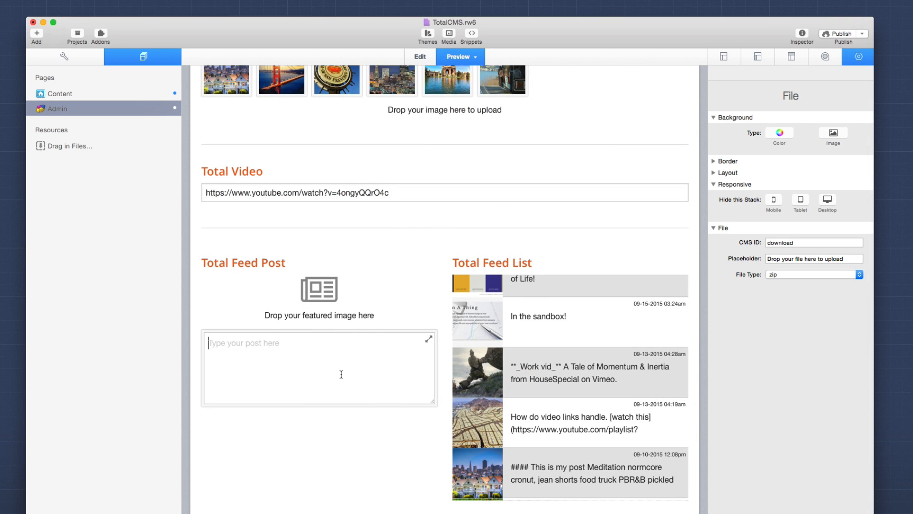
{"action": "mouse_move", "coordinate": [315, 295]}
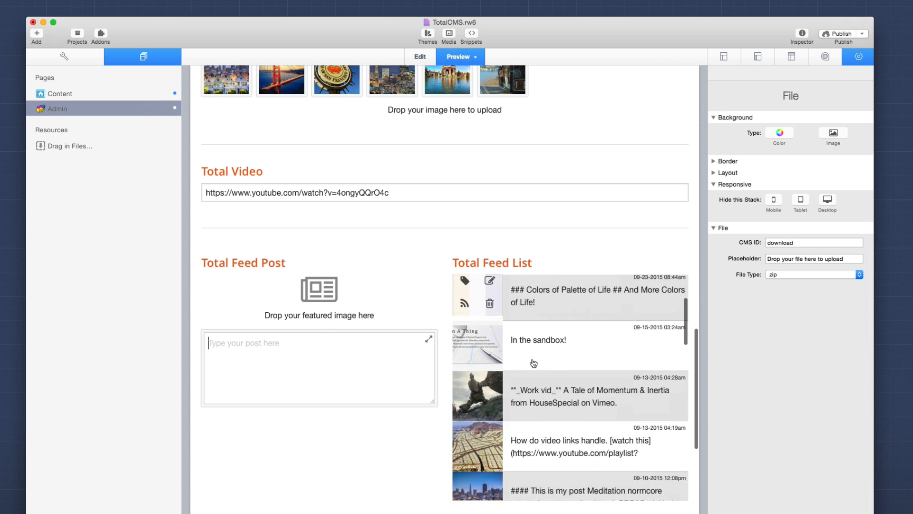
{"action": "scroll", "scroll_direction": "down", "scroll_amount": 3}
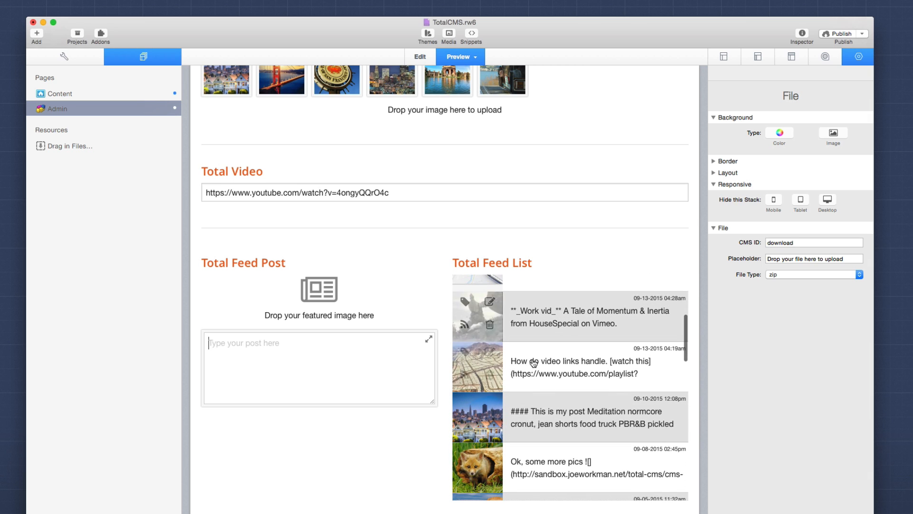
{"action": "mouse_move", "coordinate": [556, 422]}
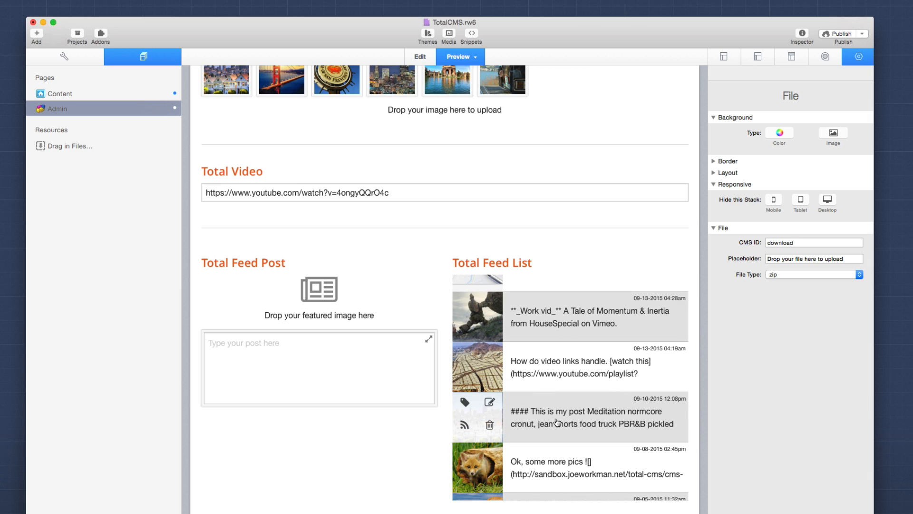
{"action": "left_click", "coordinate": [488, 402]}
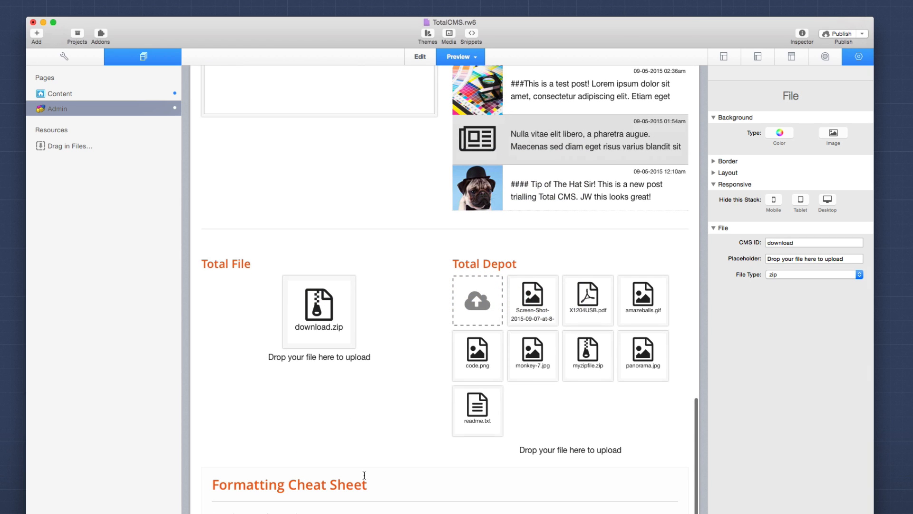
{"action": "mouse_move", "coordinate": [383, 380]}
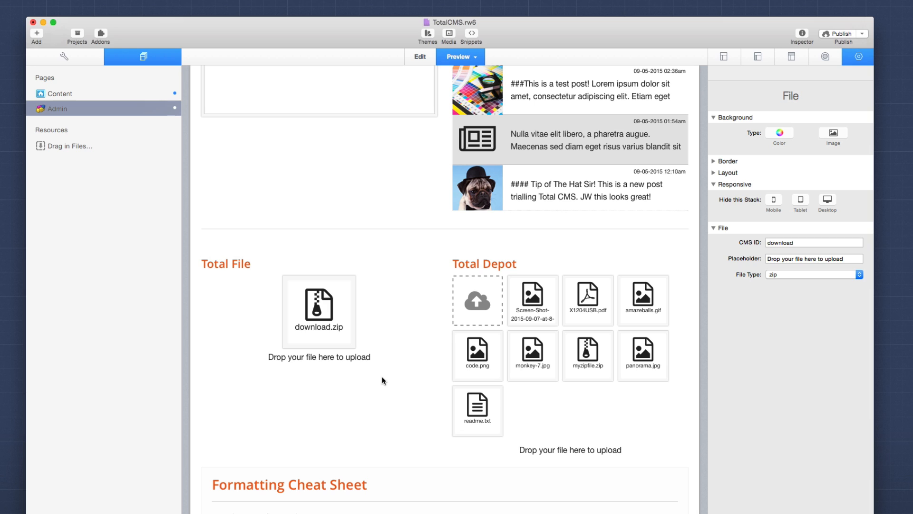
{"action": "mouse_move", "coordinate": [532, 355]}
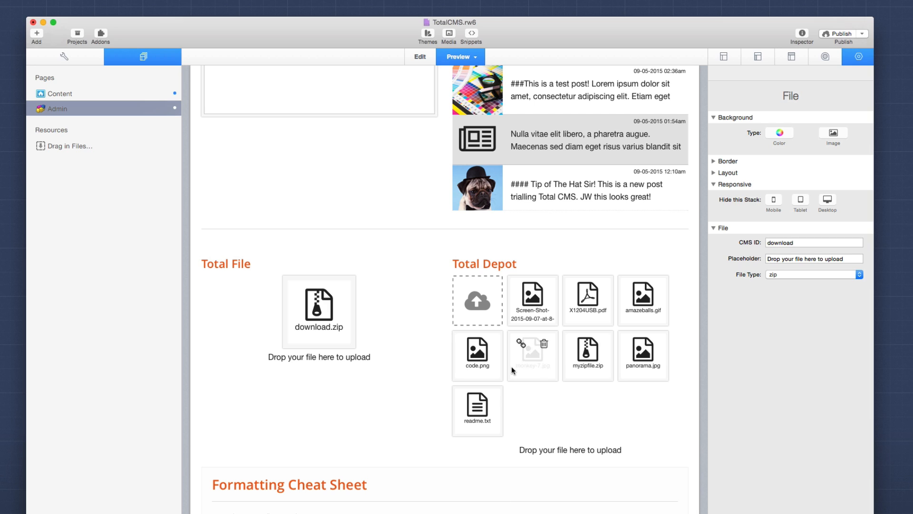
{"action": "mouse_move", "coordinate": [533, 424]}
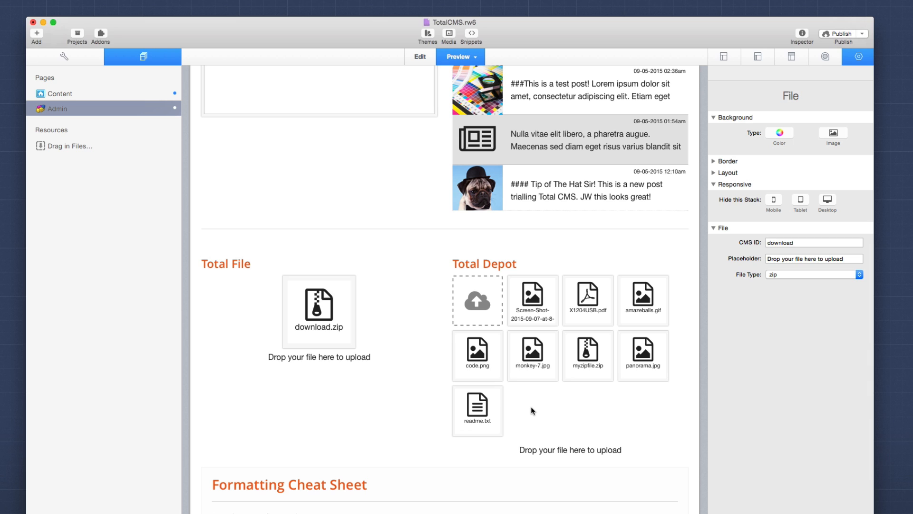
{"action": "mouse_move", "coordinate": [534, 353]}
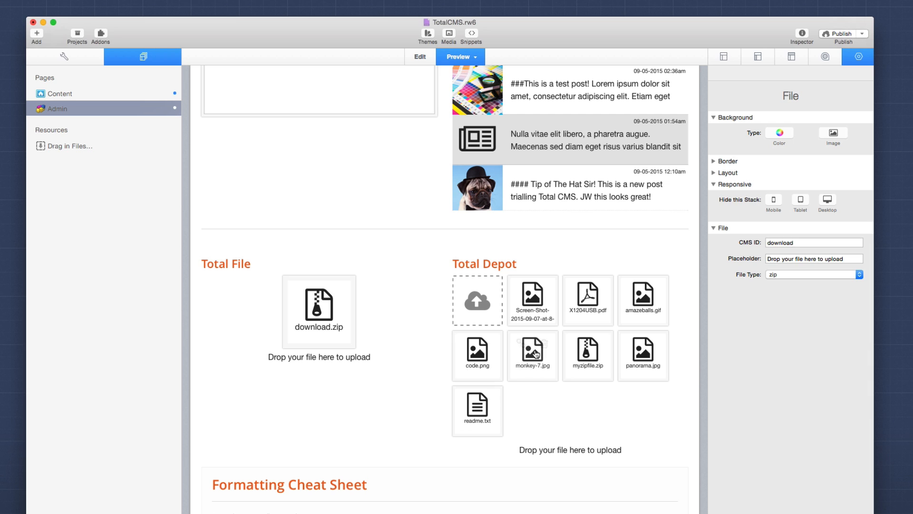
{"action": "mouse_move", "coordinate": [532, 315]}
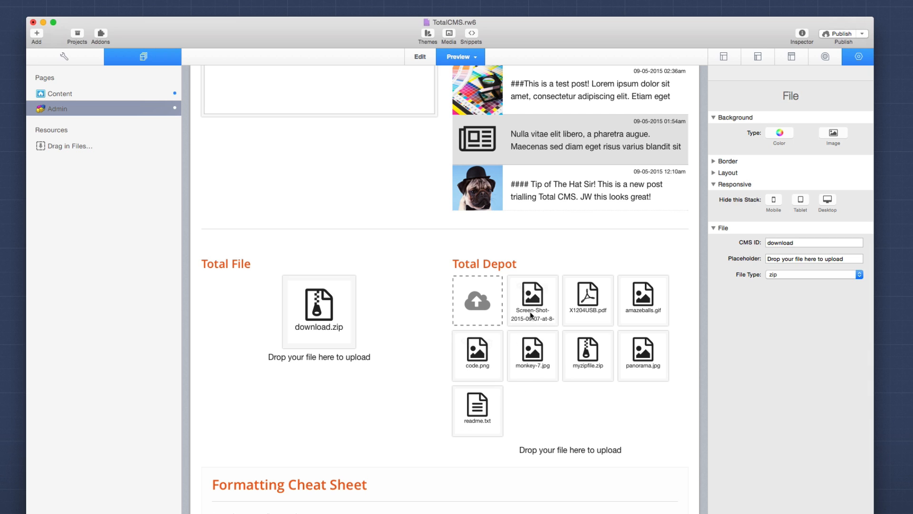
{"action": "mouse_move", "coordinate": [316, 306]}
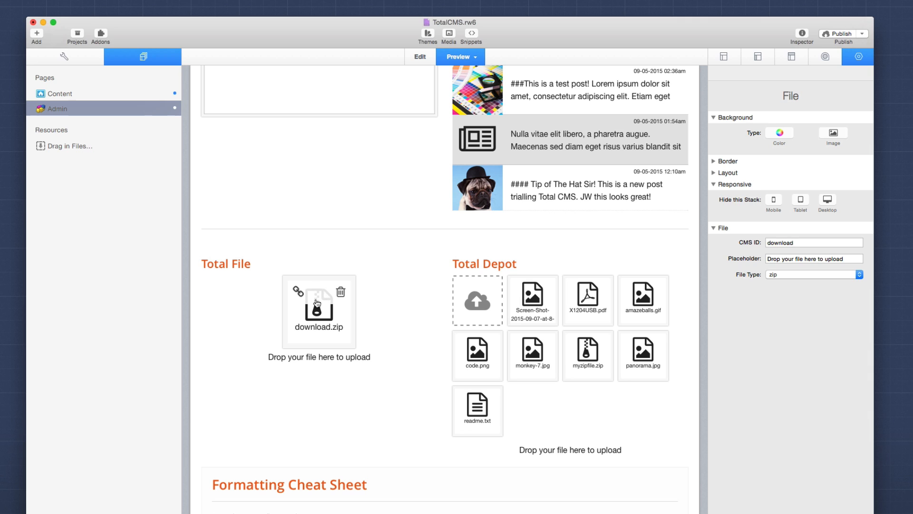
{"action": "mouse_move", "coordinate": [341, 400]}
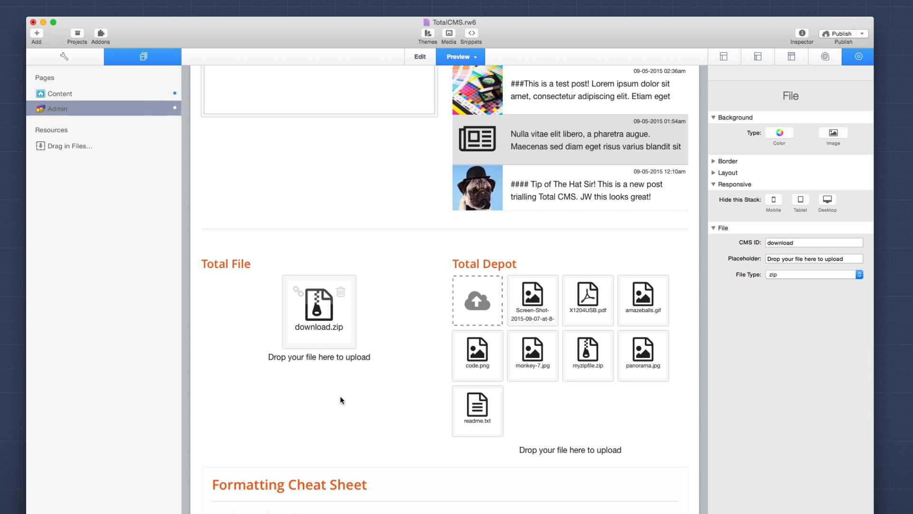
{"action": "mouse_move", "coordinate": [338, 311]}
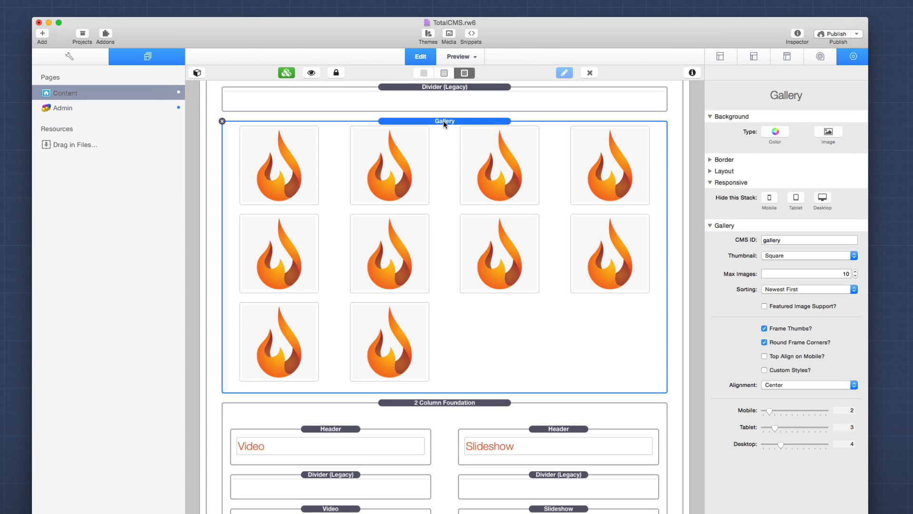
{"action": "mouse_move", "coordinate": [462, 169]}
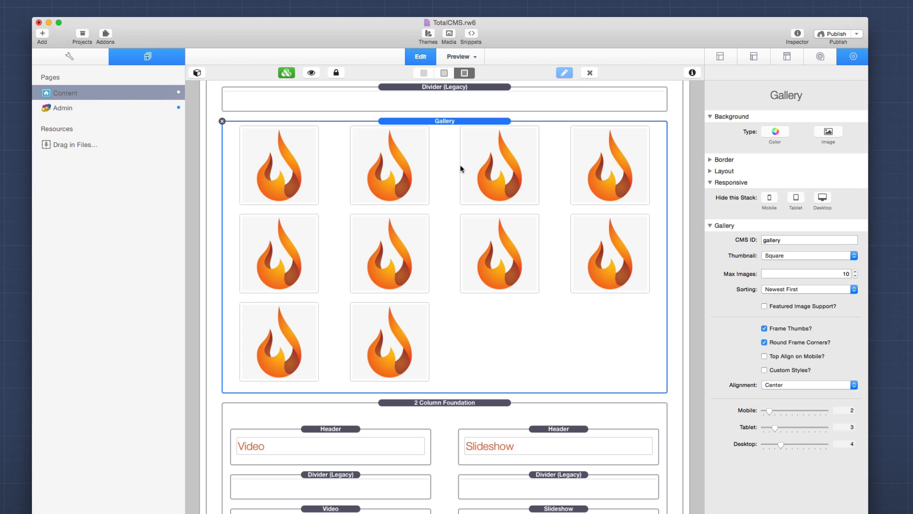
Step: Check the Slideshow ('gallery'), Video ('video') and Depot ('totaldepot') content stacks' CMS IDs
{"action": "scroll", "scroll_direction": "down", "scroll_amount": 3}
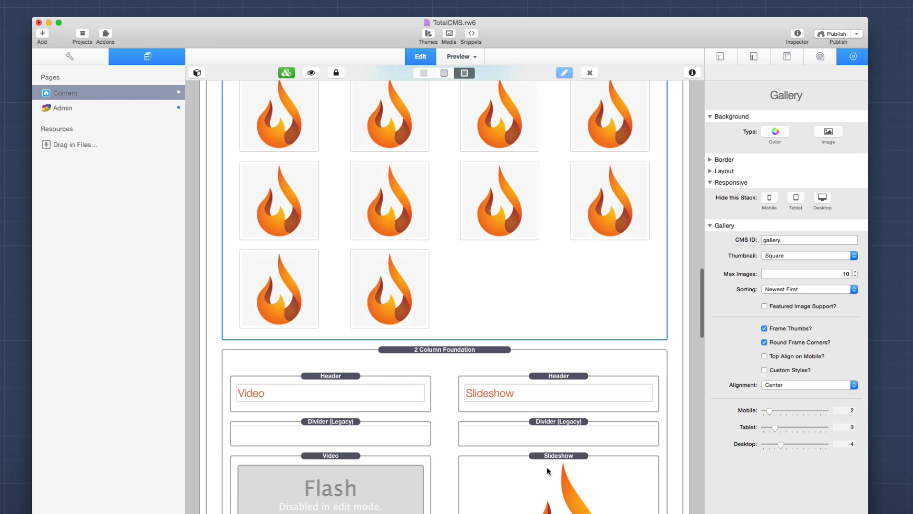
{"action": "left_click", "coordinate": [548, 474]}
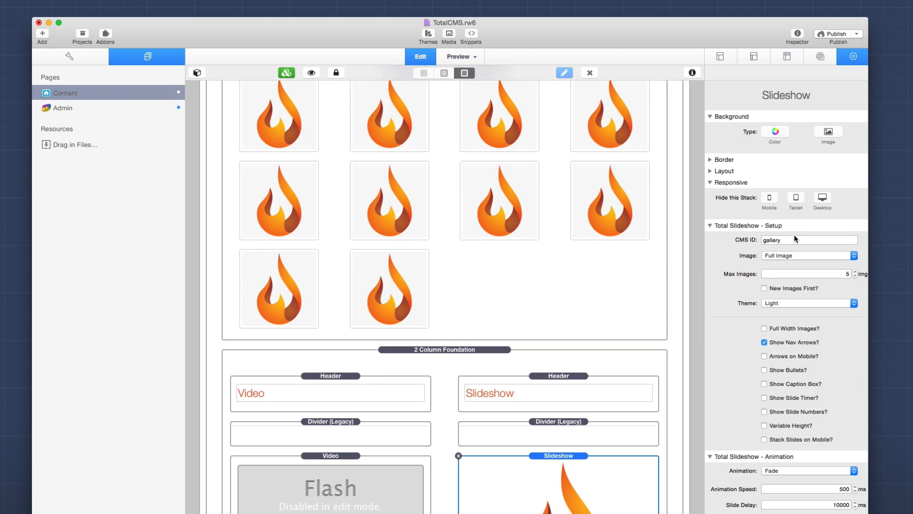
{"action": "left_click", "coordinate": [799, 240]}
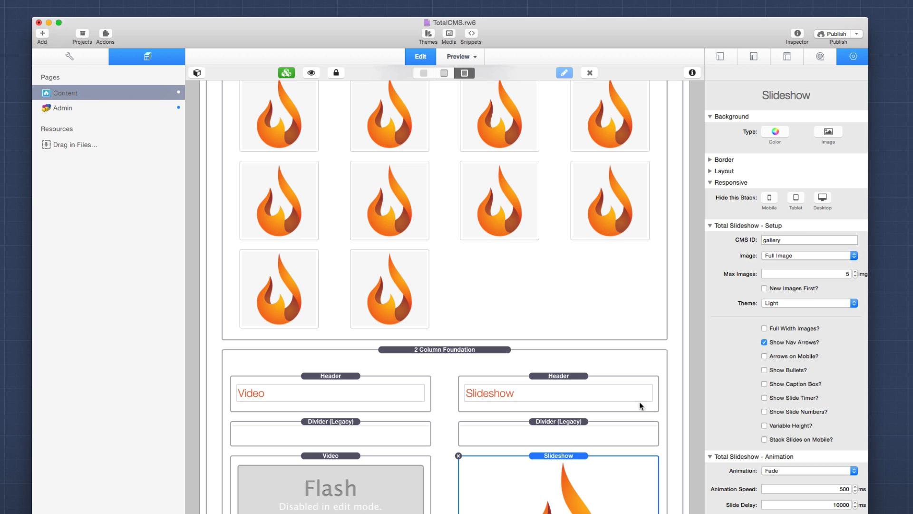
{"action": "mouse_move", "coordinate": [527, 335]}
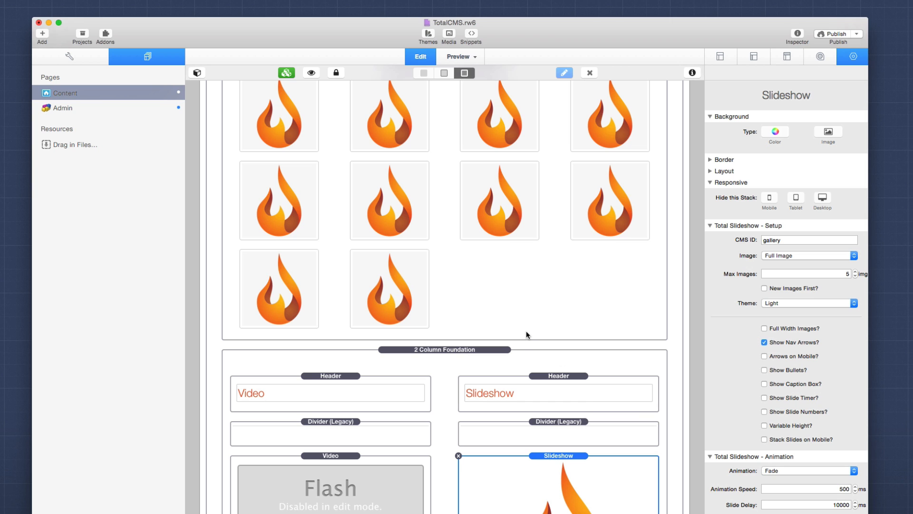
{"action": "scroll", "scroll_direction": "down", "scroll_amount": 3}
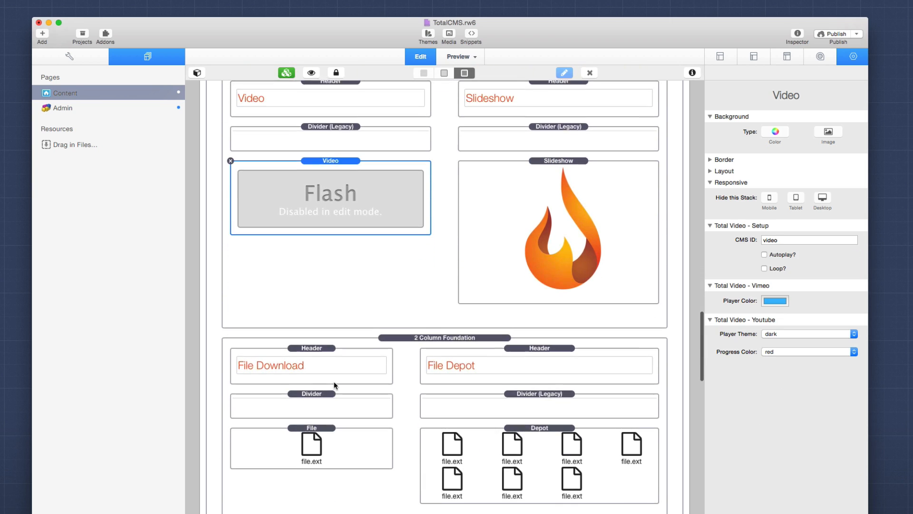
{"action": "left_click", "coordinate": [540, 427]}
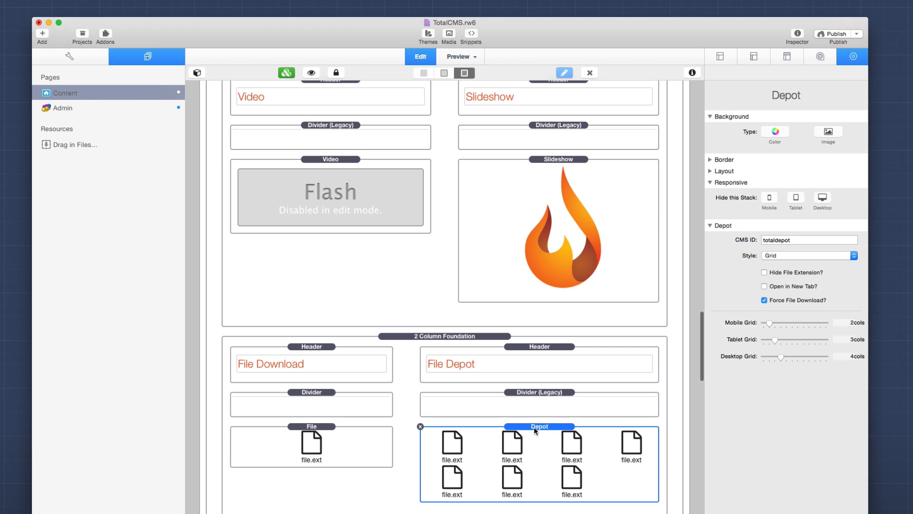
{"action": "mouse_move", "coordinate": [763, 230]}
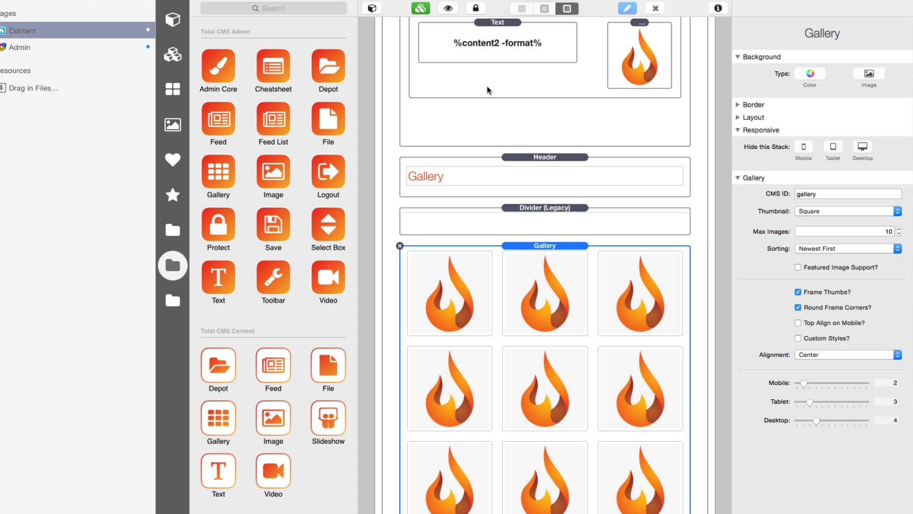
{"action": "mouse_move", "coordinate": [374, 278]}
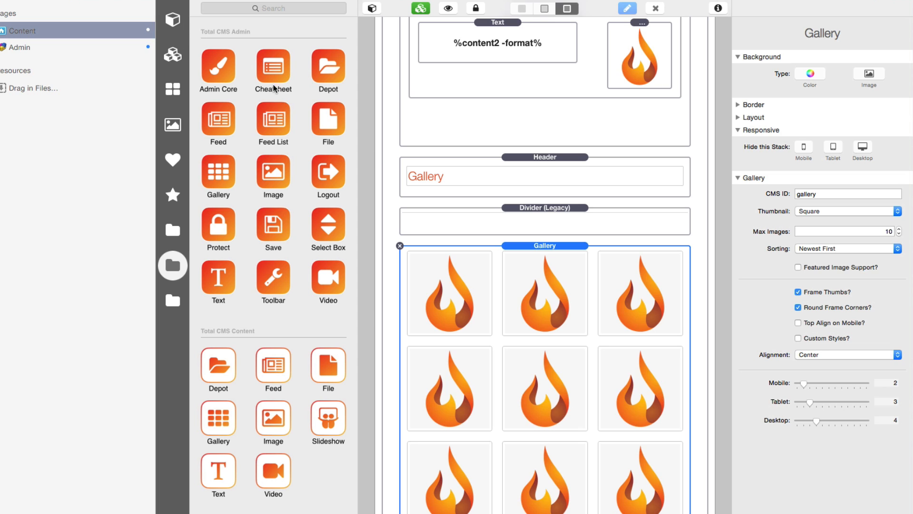
{"action": "mouse_move", "coordinate": [235, 116]}
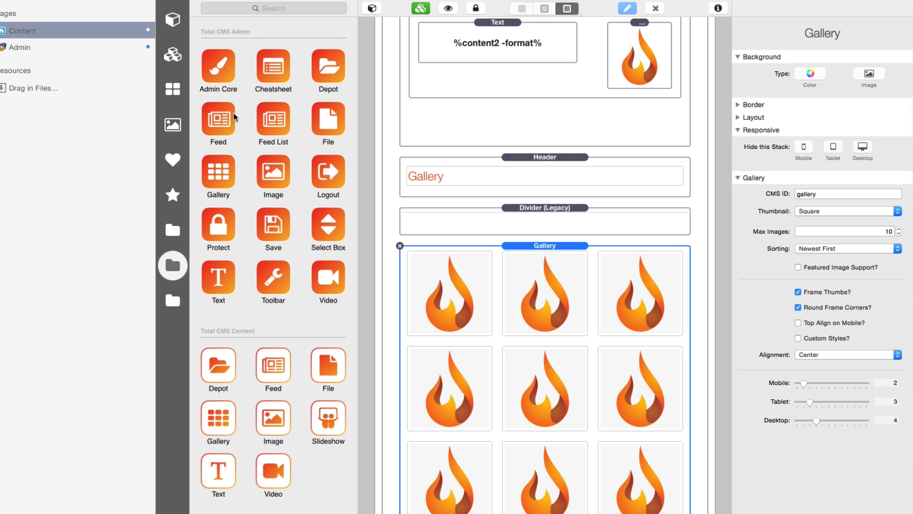
{"action": "mouse_move", "coordinate": [234, 57]}
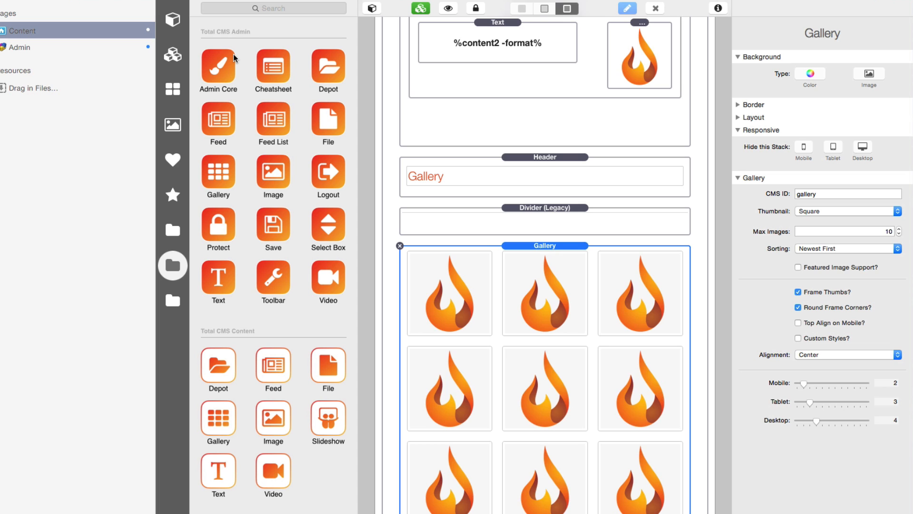
{"action": "mouse_move", "coordinate": [226, 65]}
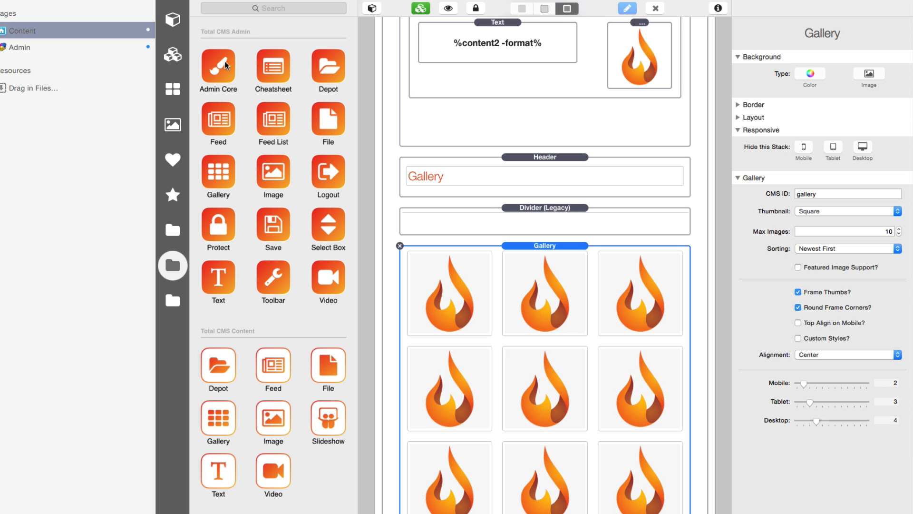
{"action": "mouse_move", "coordinate": [208, 413]}
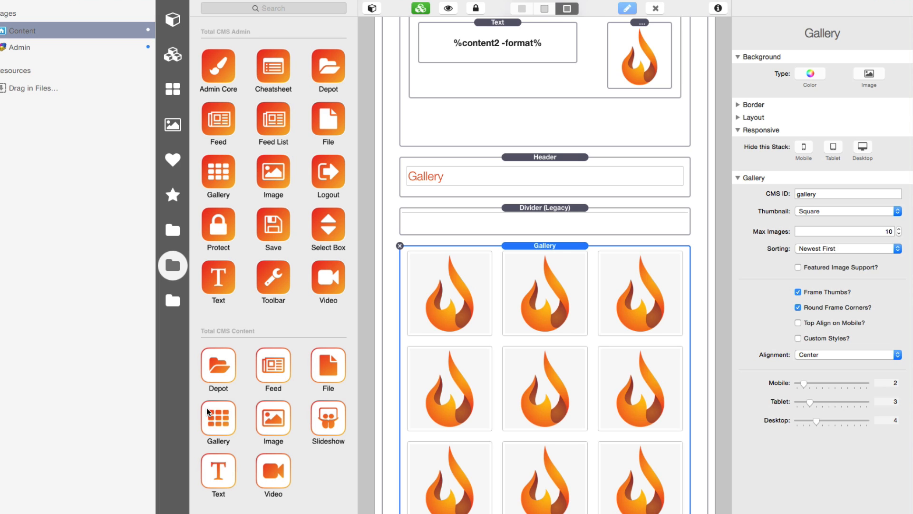
{"action": "mouse_move", "coordinate": [291, 317]}
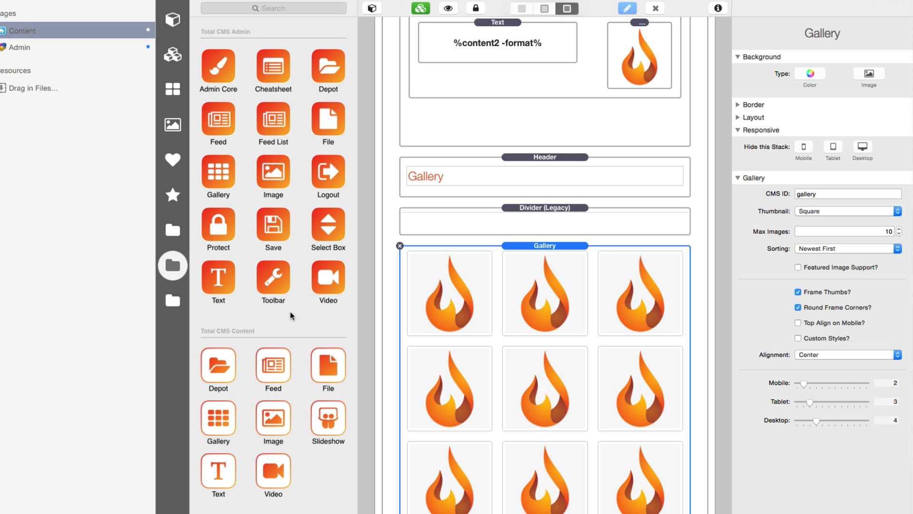
{"action": "mouse_move", "coordinate": [217, 121]}
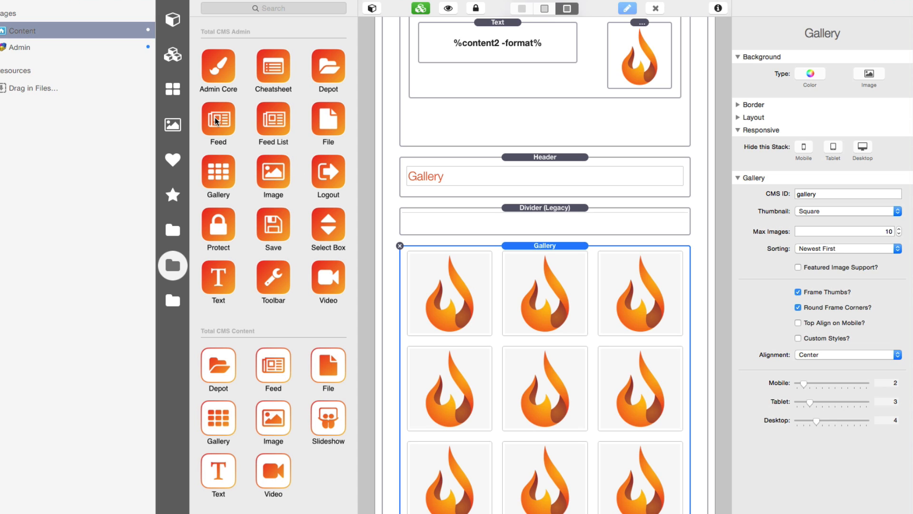
Step: Browse the Total CMS Admin and Content stacks in the library, selecting Feed and Protect
{"action": "left_click", "coordinate": [218, 121]}
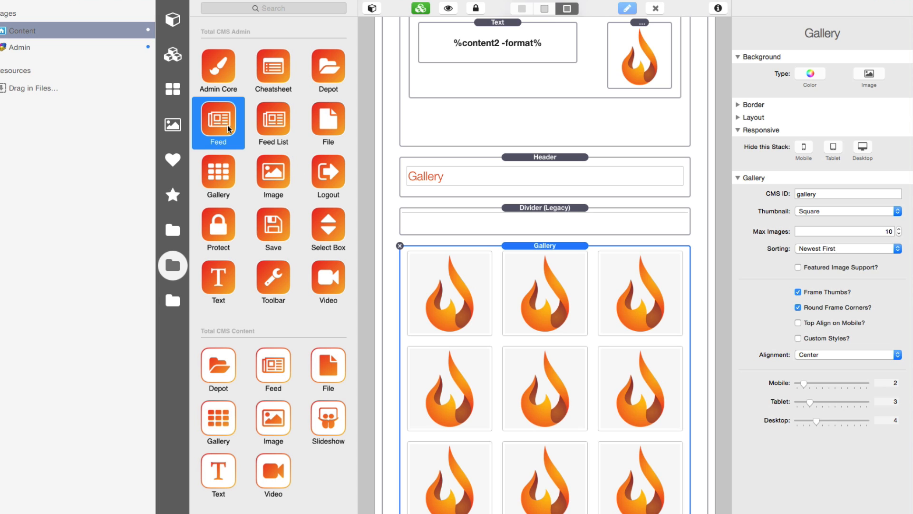
{"action": "left_click", "coordinate": [273, 368]}
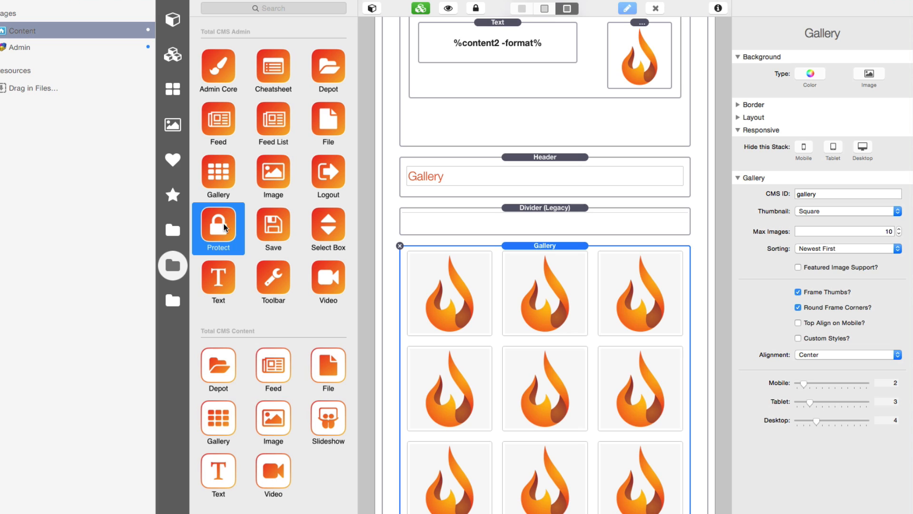
{"action": "mouse_move", "coordinate": [224, 243]}
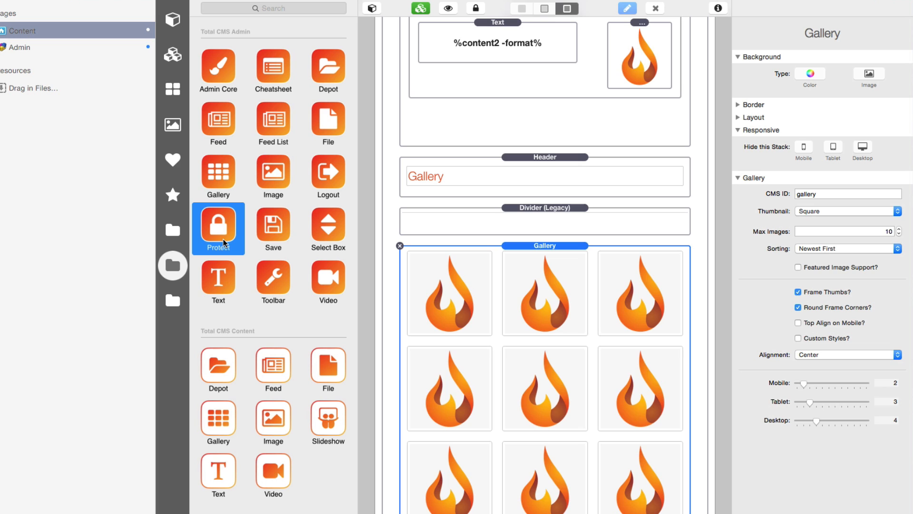